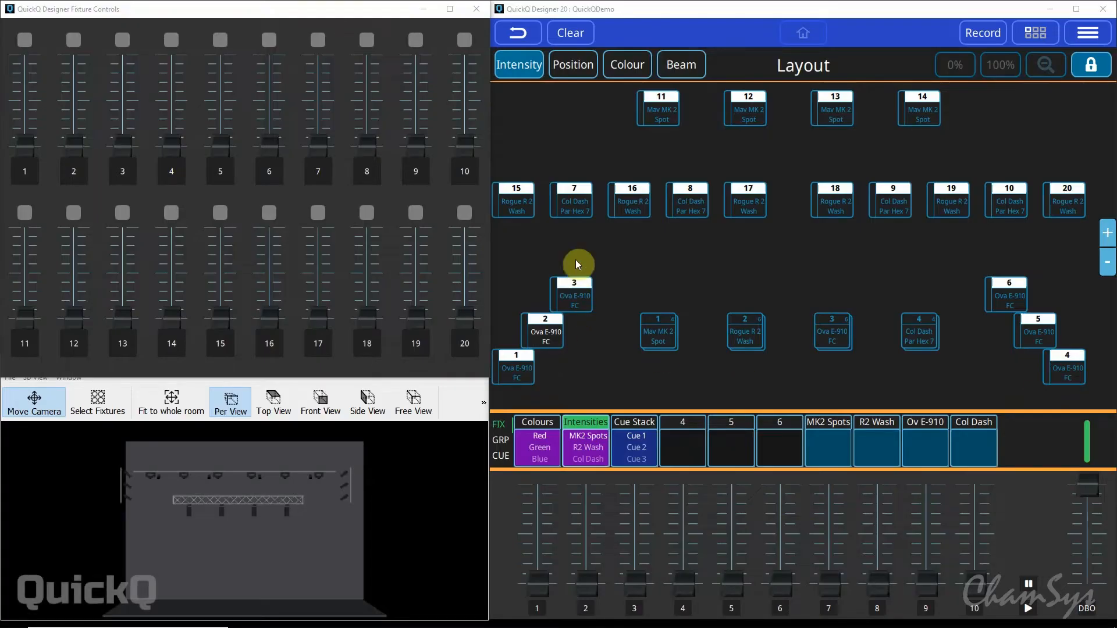
mouse_move(668, 270)
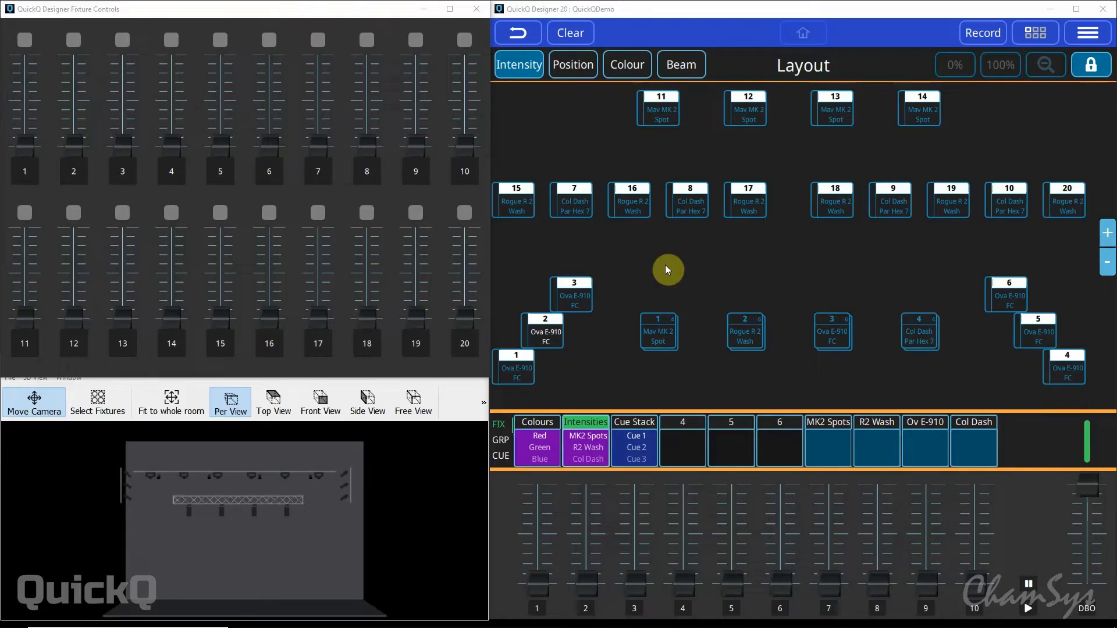
mouse_move(349, 235)
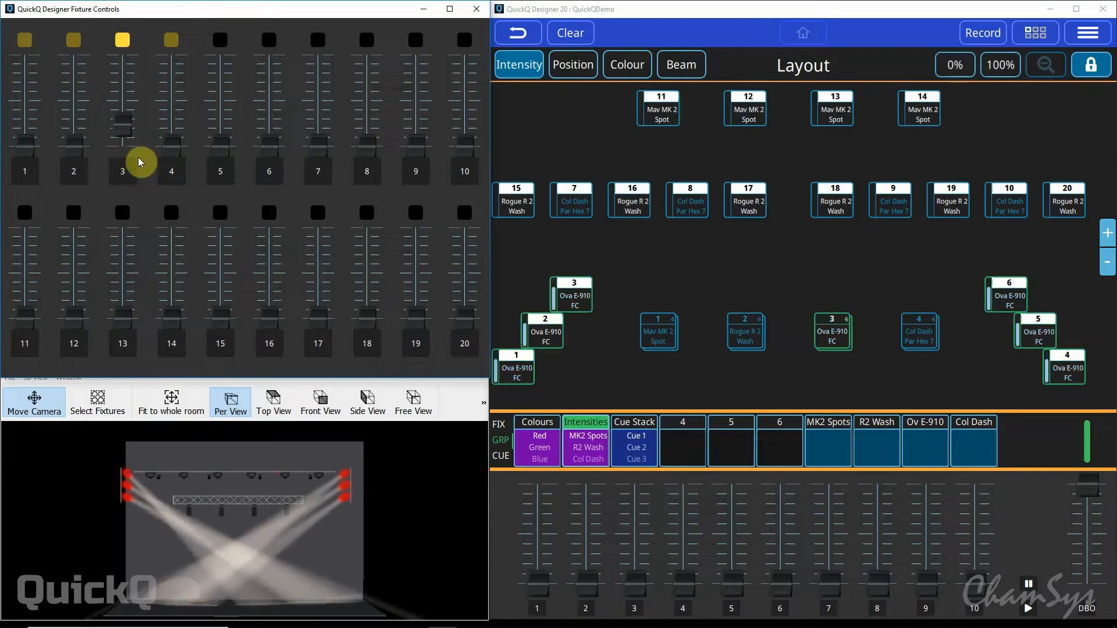
Dim the Ova E-910 group, then select and test the left-side Ova E-910 fixtures 1–3
drag(122, 121, 171, 147)
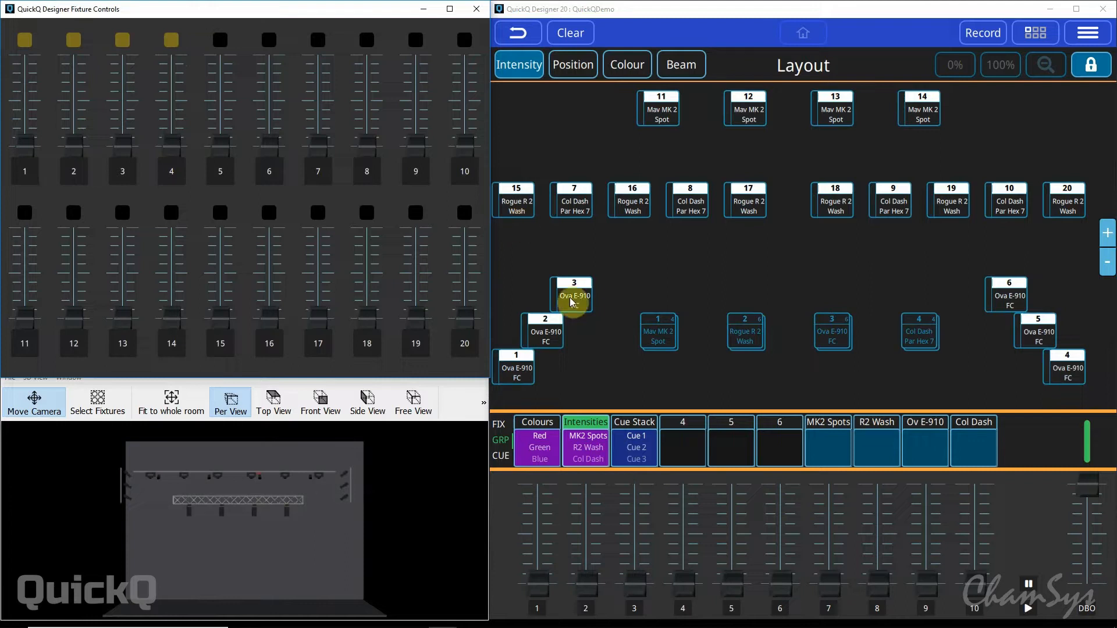
click(513, 368)
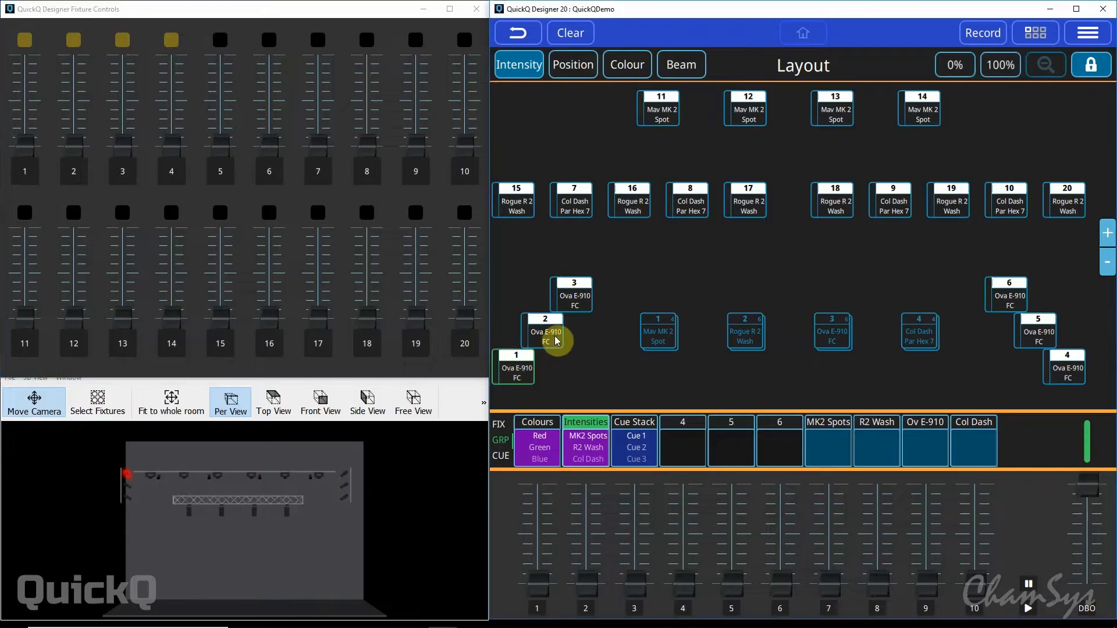
click(543, 332)
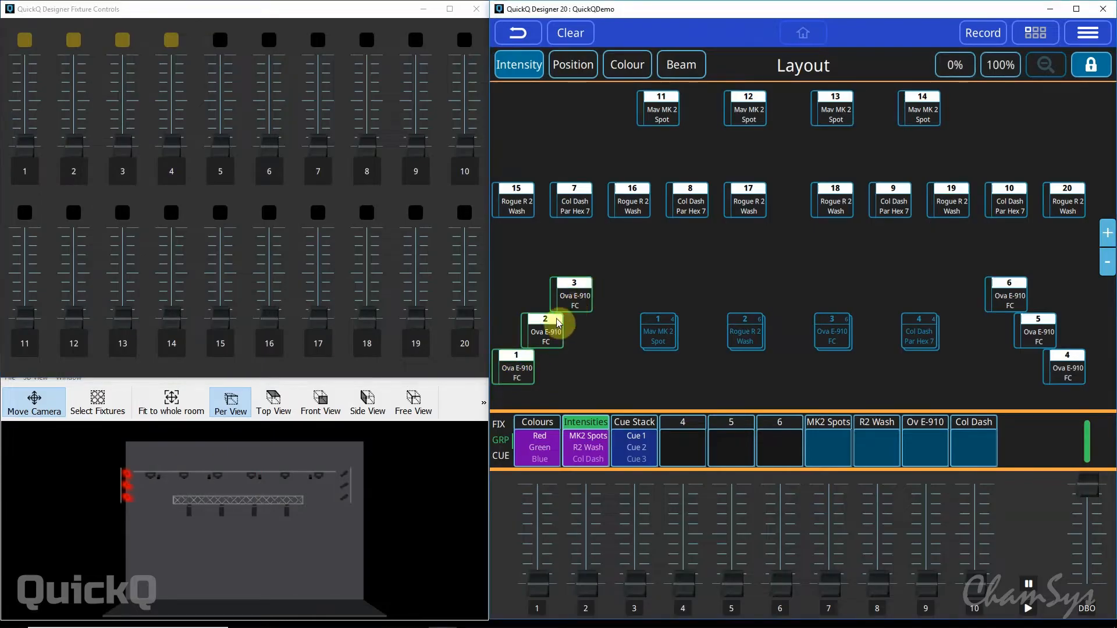
click(982, 33)
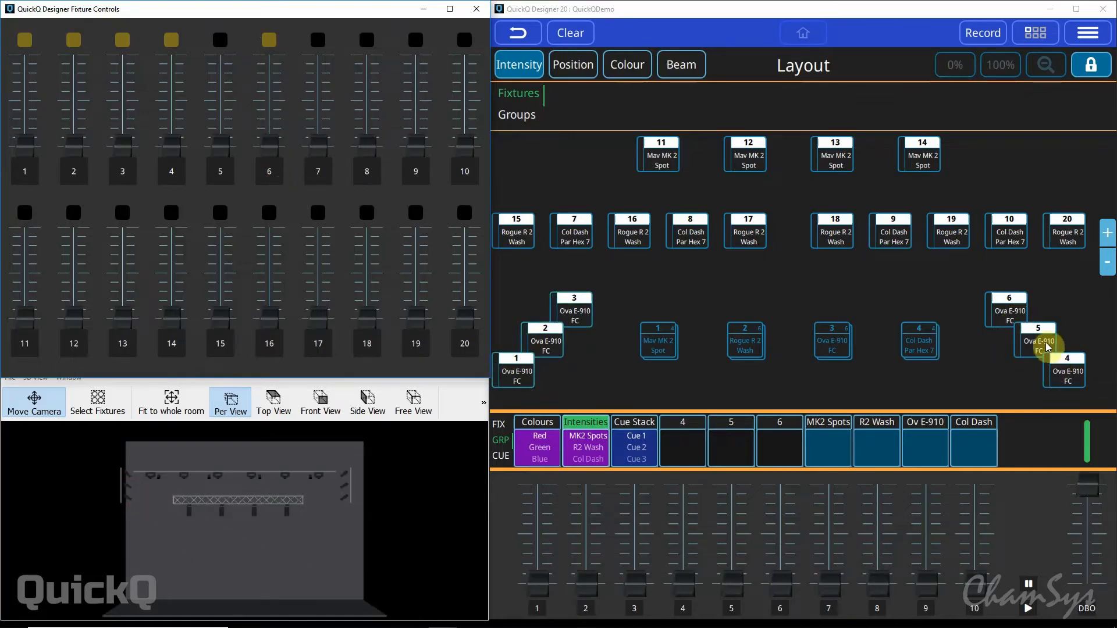
Select the right-side Ova E-910 fixtures 4, 5 and 6
click(1009, 310)
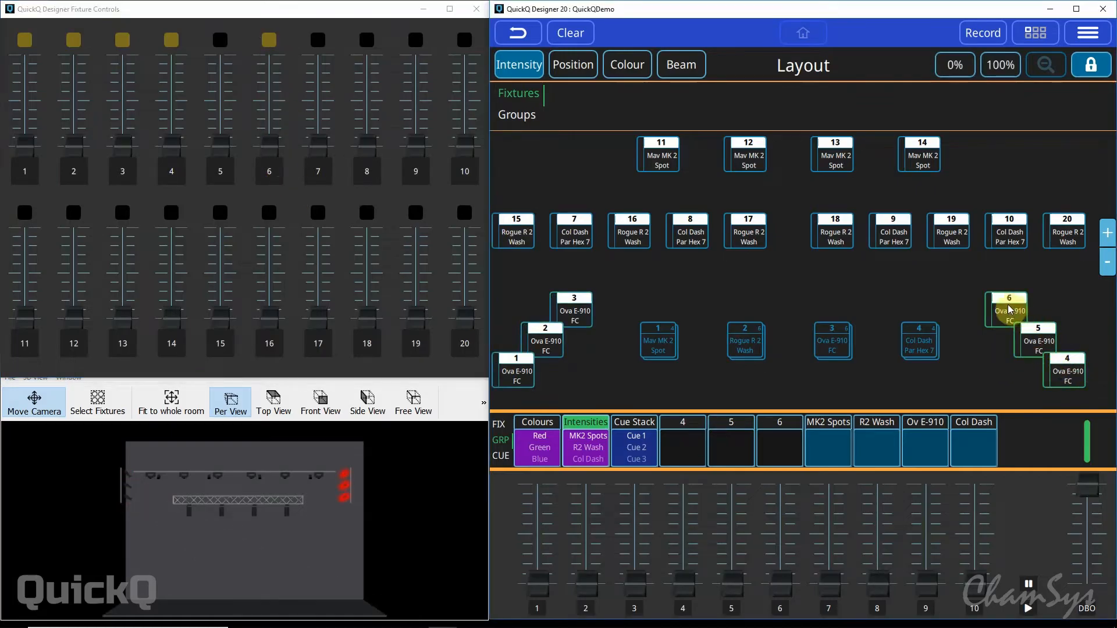
click(983, 33)
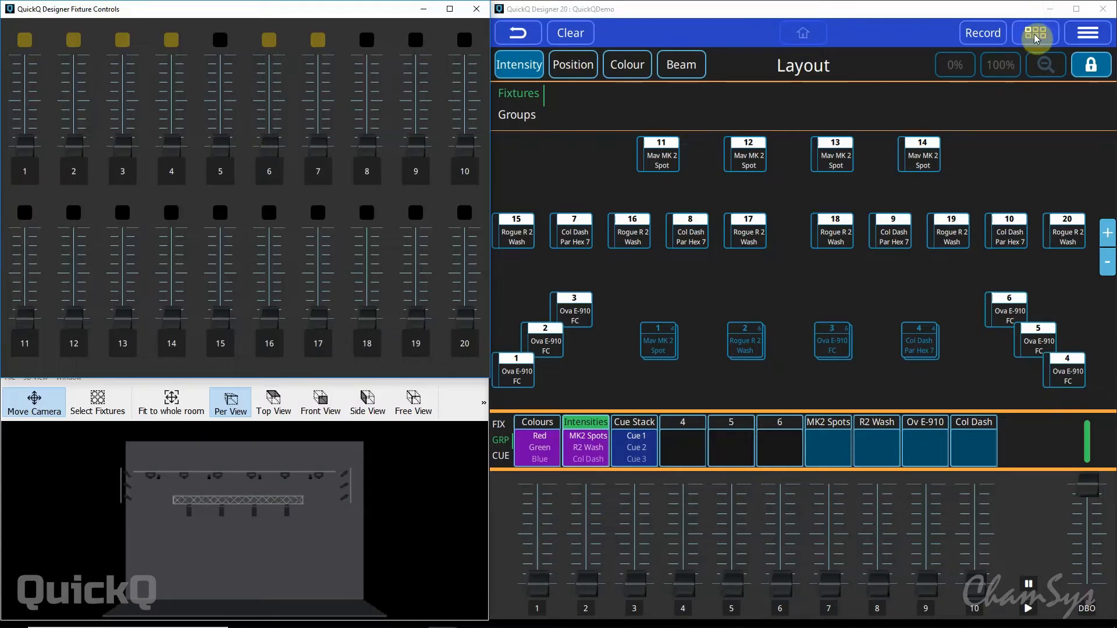
Remove a fixture group and confirm in the Remove Group dialog
click(1035, 32)
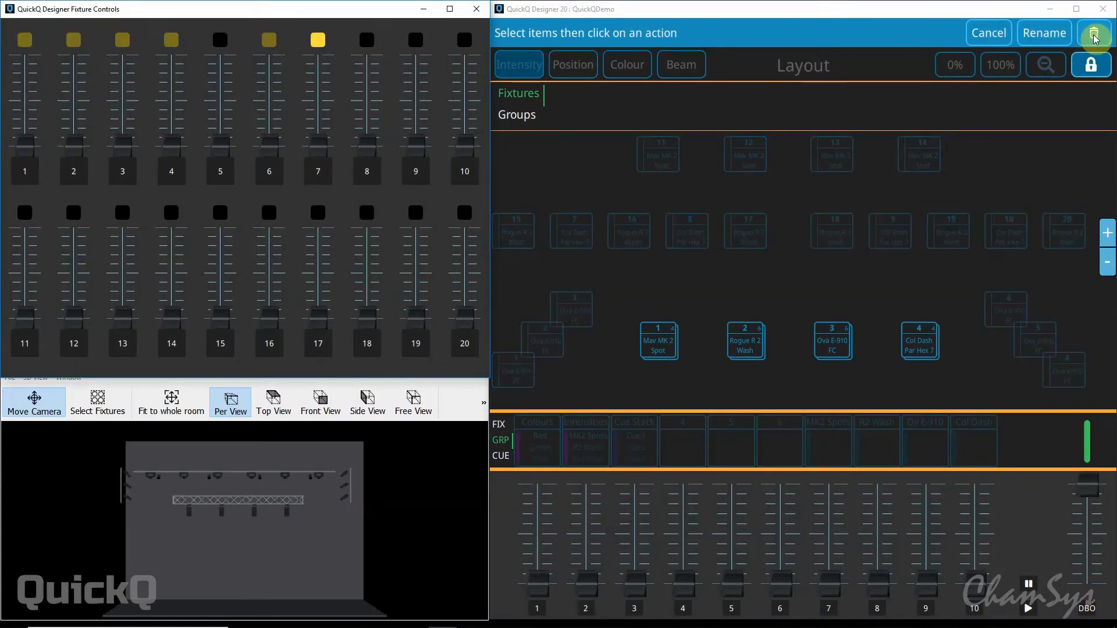
click(1093, 32)
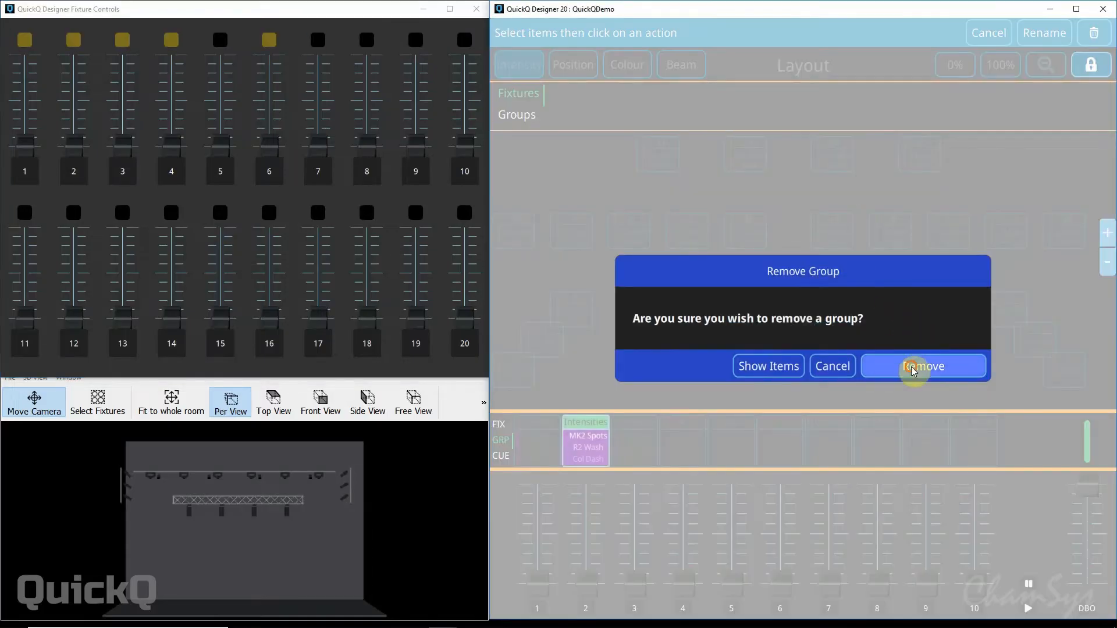
click(923, 366)
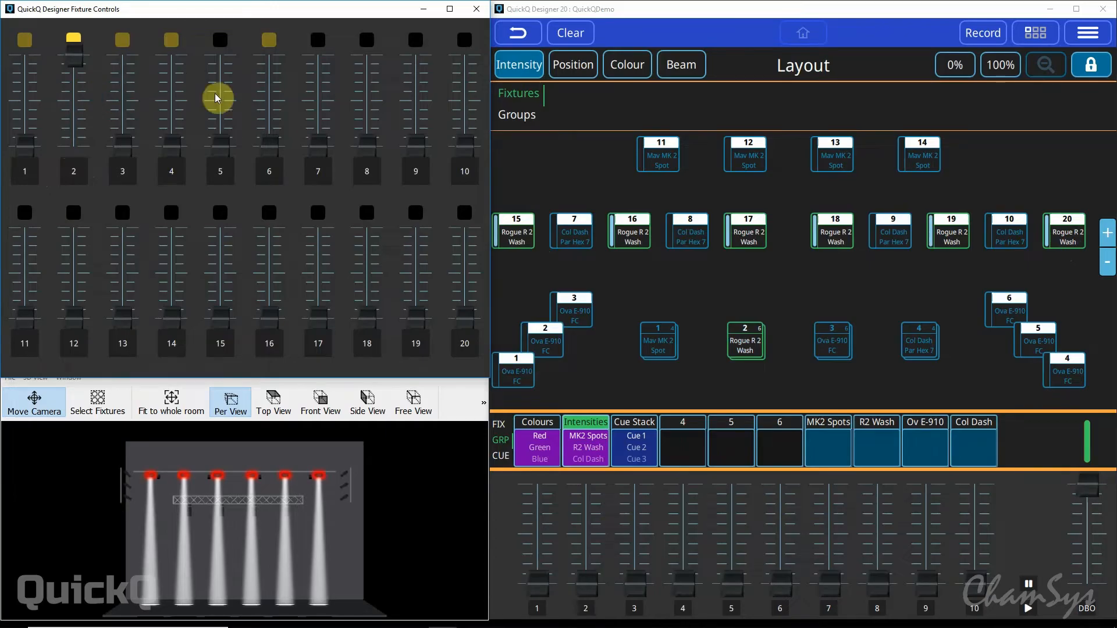
Colour the Rogue R2 Wash beams magenta and tilt them down onto the stage floor
click(626, 64)
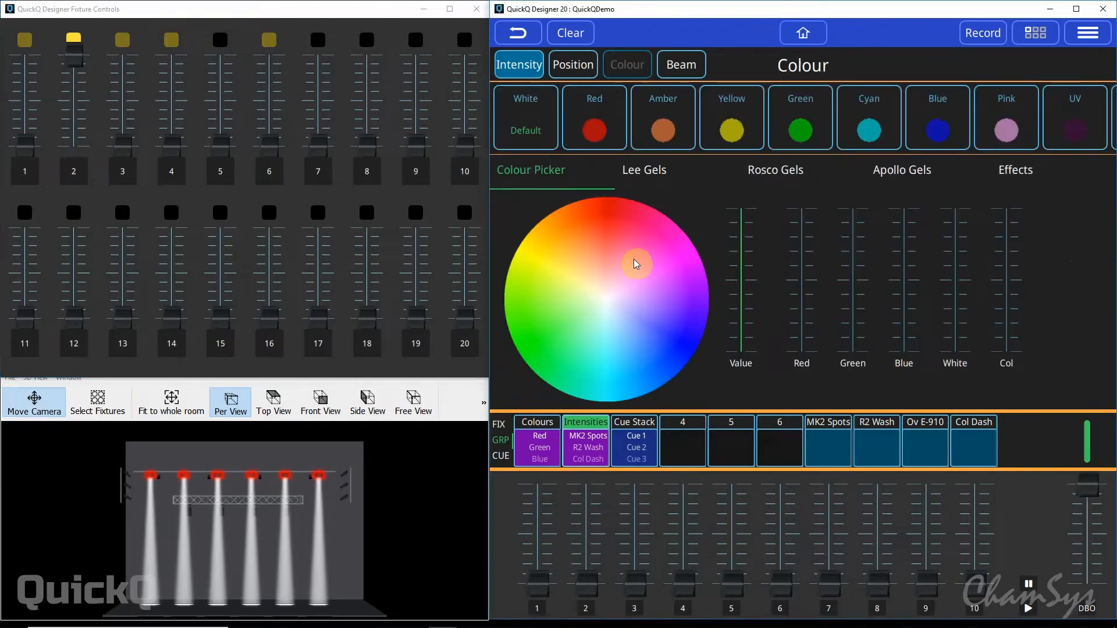
click(698, 259)
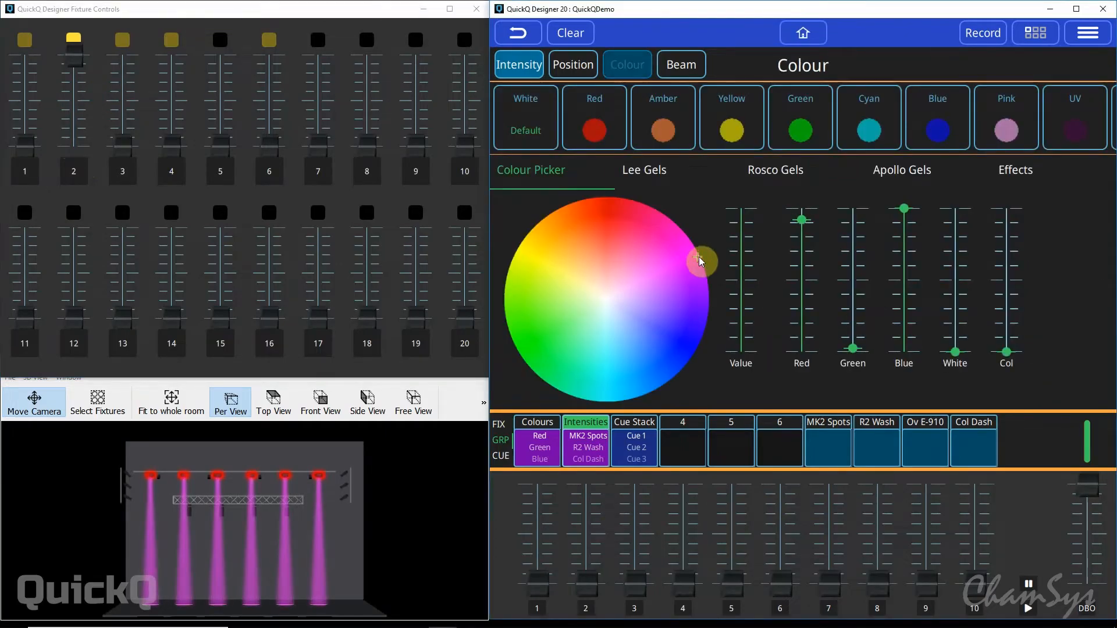
click(573, 64)
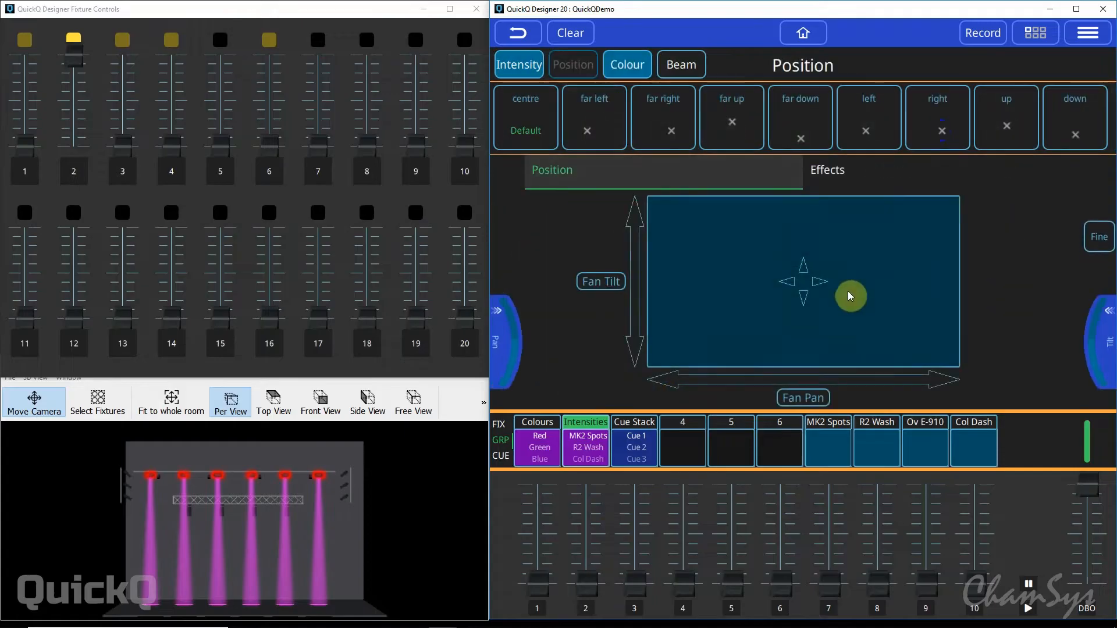
drag(850, 296, 812, 283)
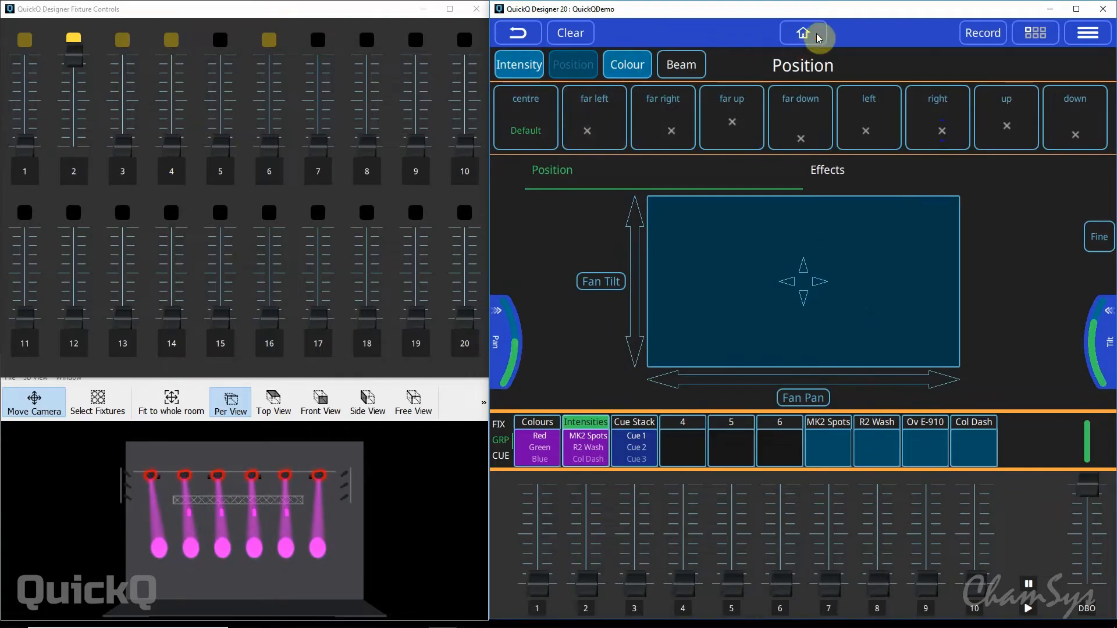
Select Ova E-910 fixtures 1, 3, 4 and 6 and bring their intensity to 100%
click(803, 32)
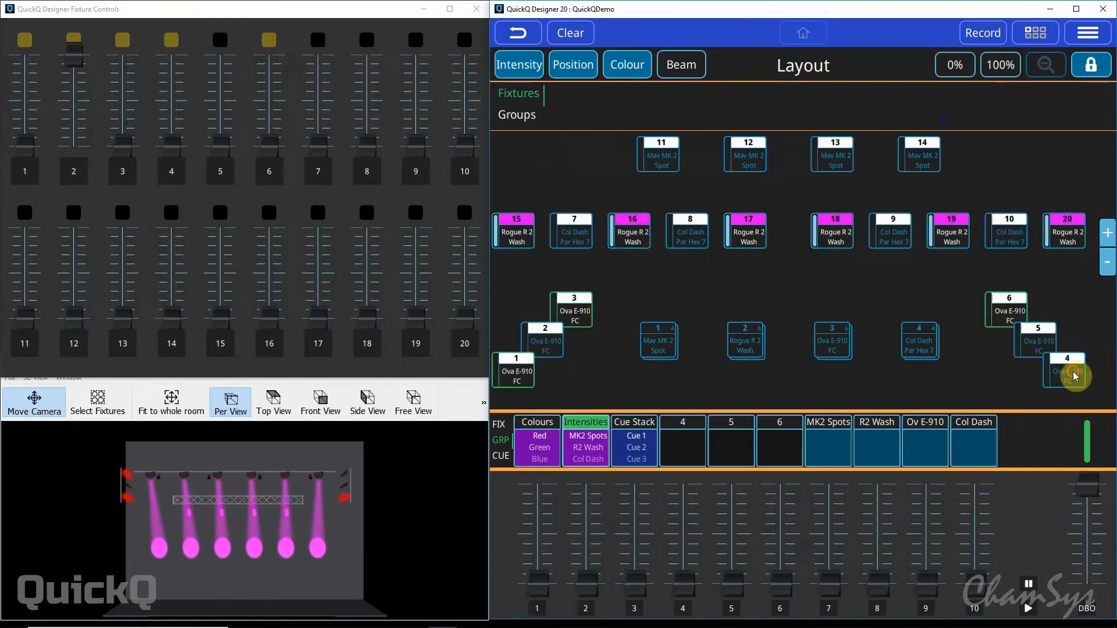
click(518, 72)
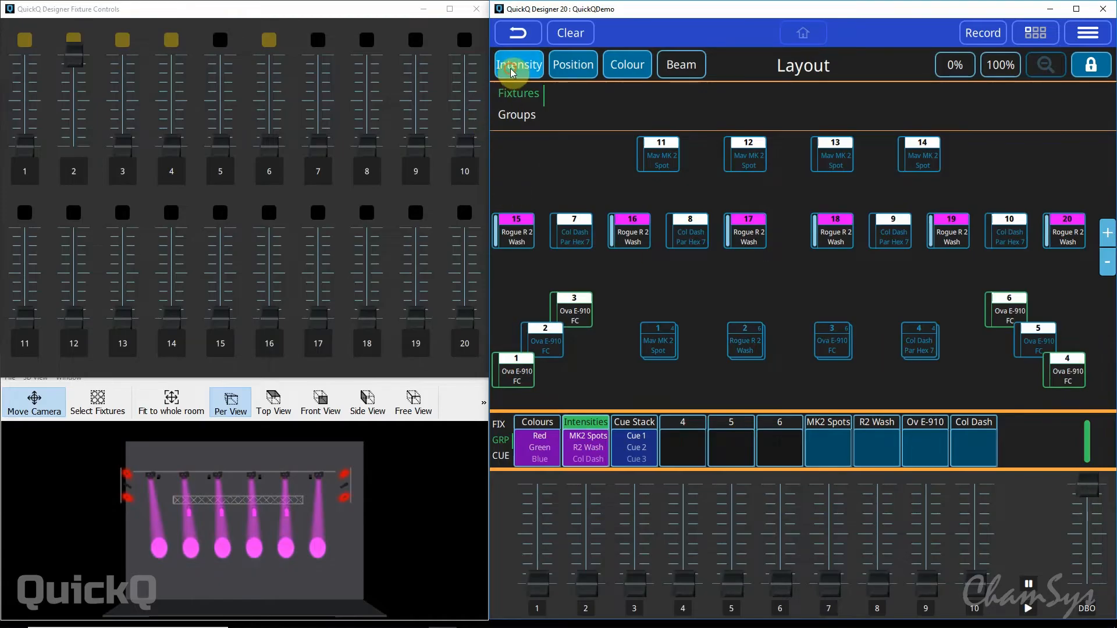
click(518, 64)
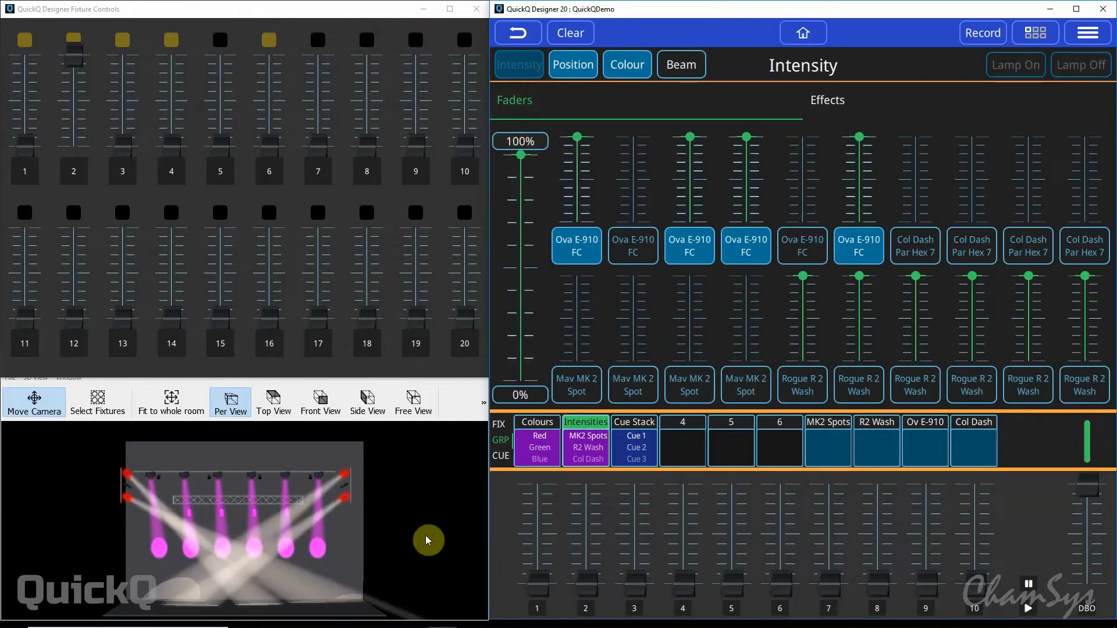
mouse_move(721, 93)
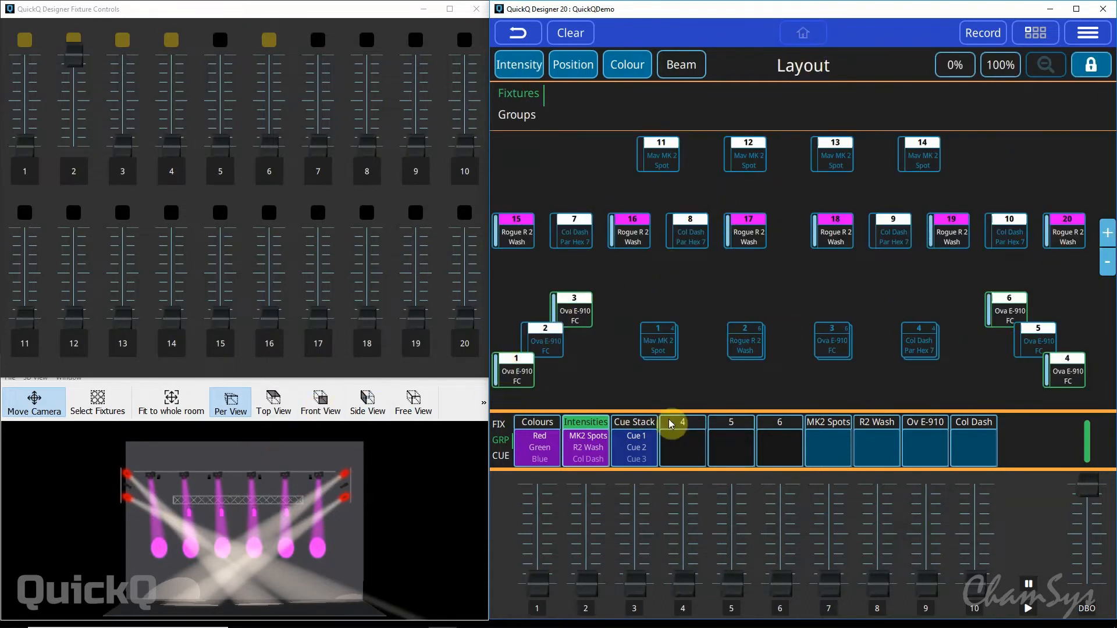
mouse_move(773, 448)
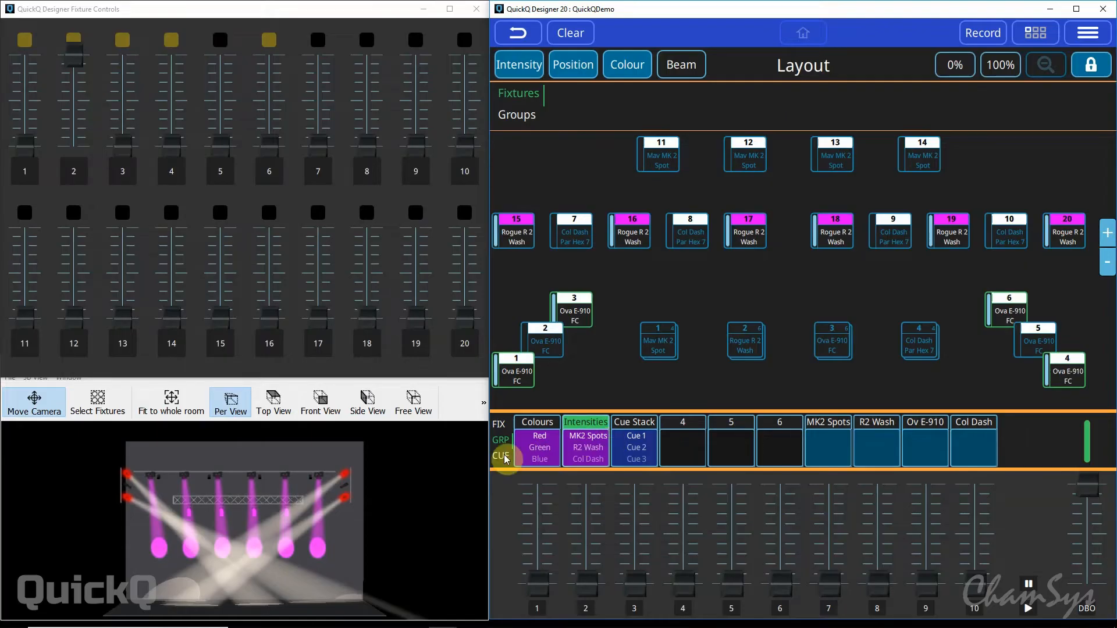
Switch the playback bar to show cue playbacks
click(982, 33)
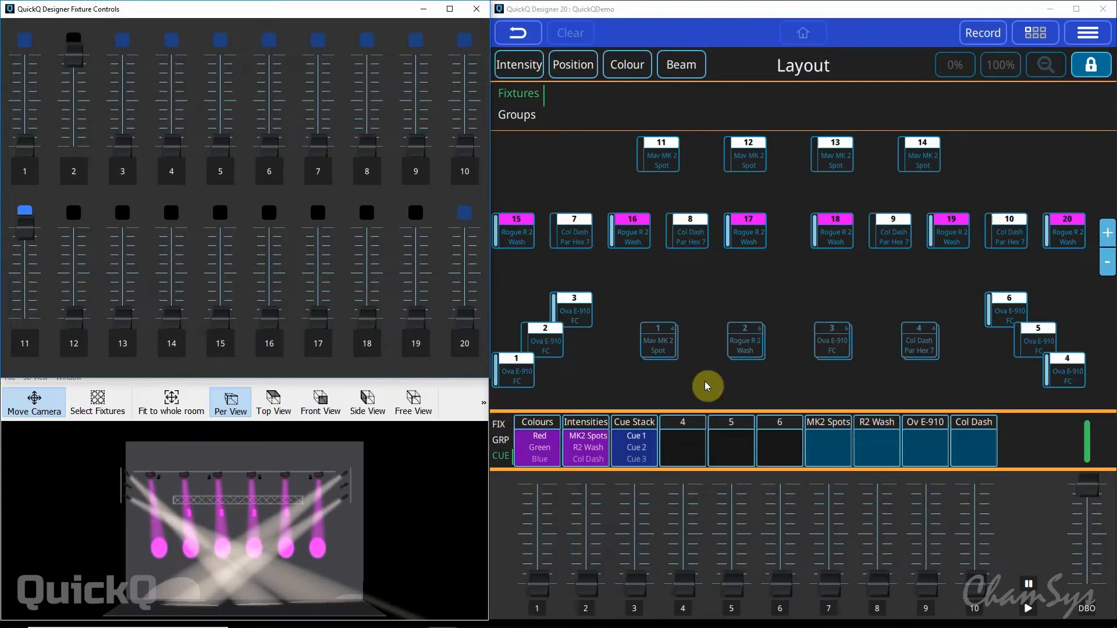
mouse_move(649, 373)
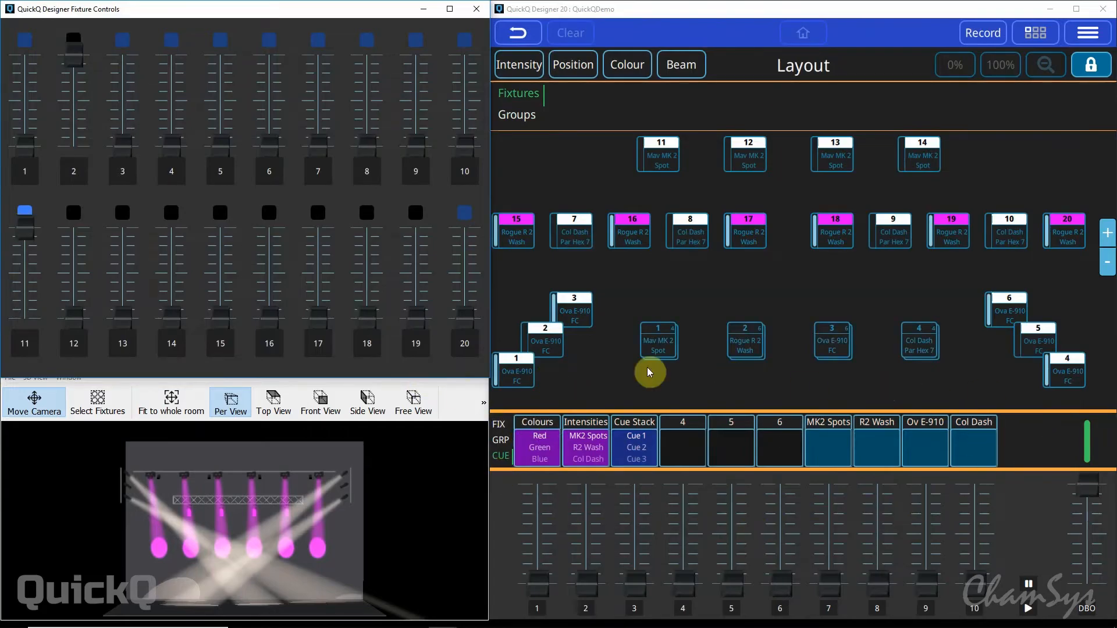
mouse_move(773, 499)
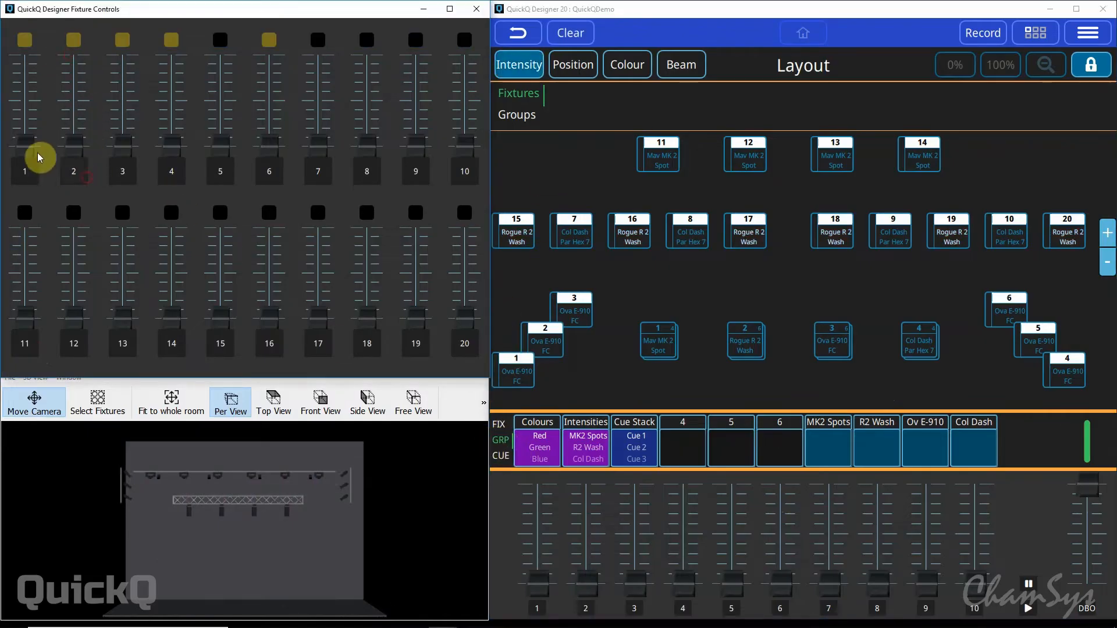
Bring the Mav MK2 Spot group to full and record the look onto playback 5
drag(25, 157, 25, 35)
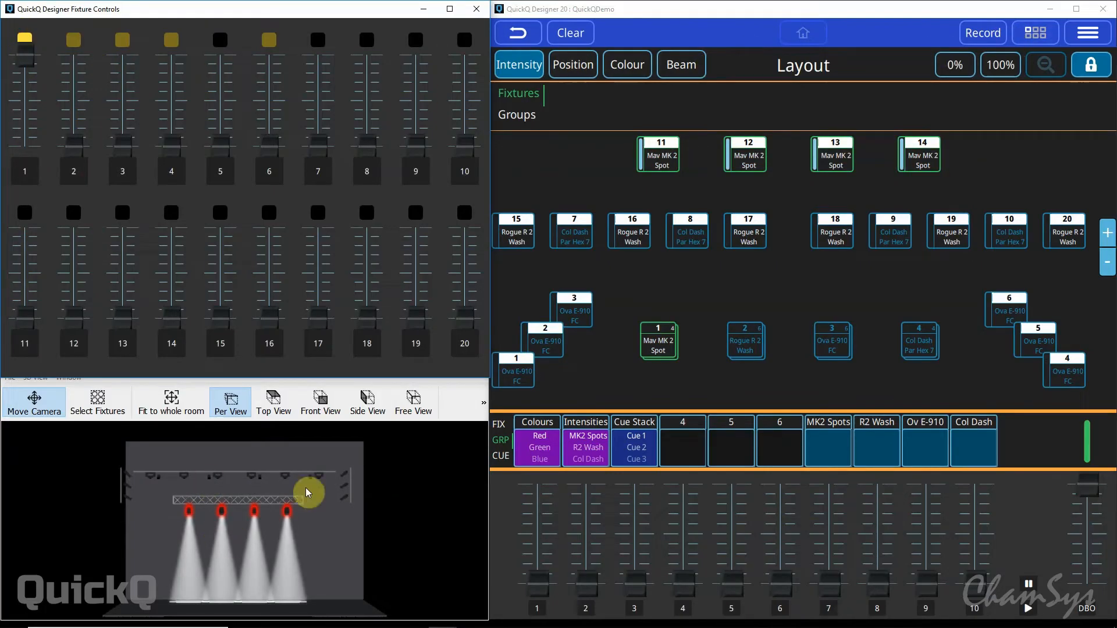
click(982, 33)
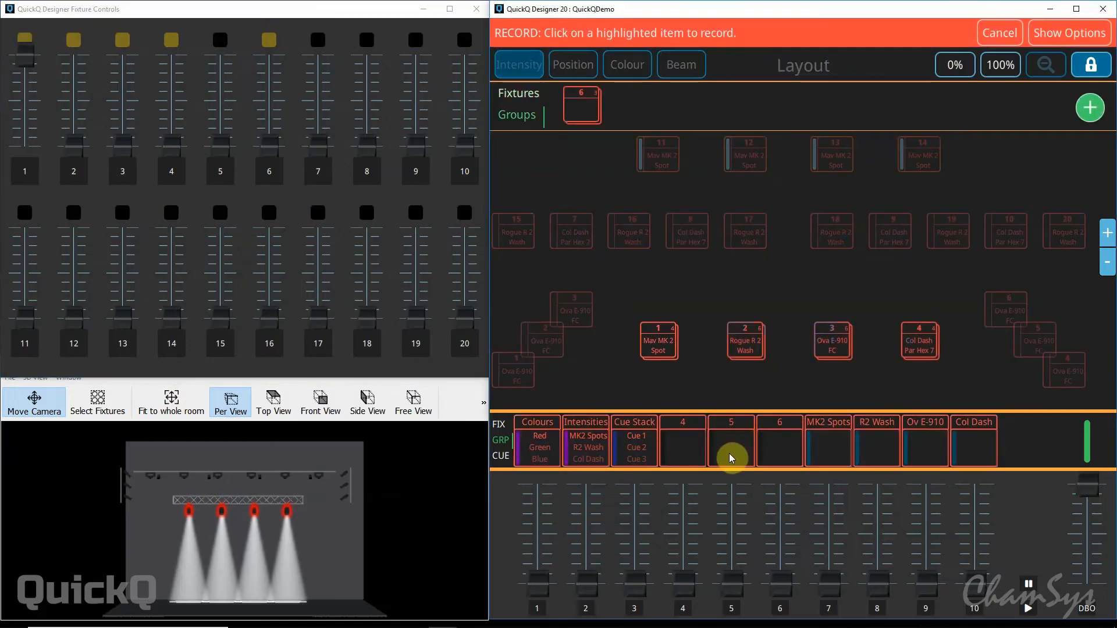
click(730, 451)
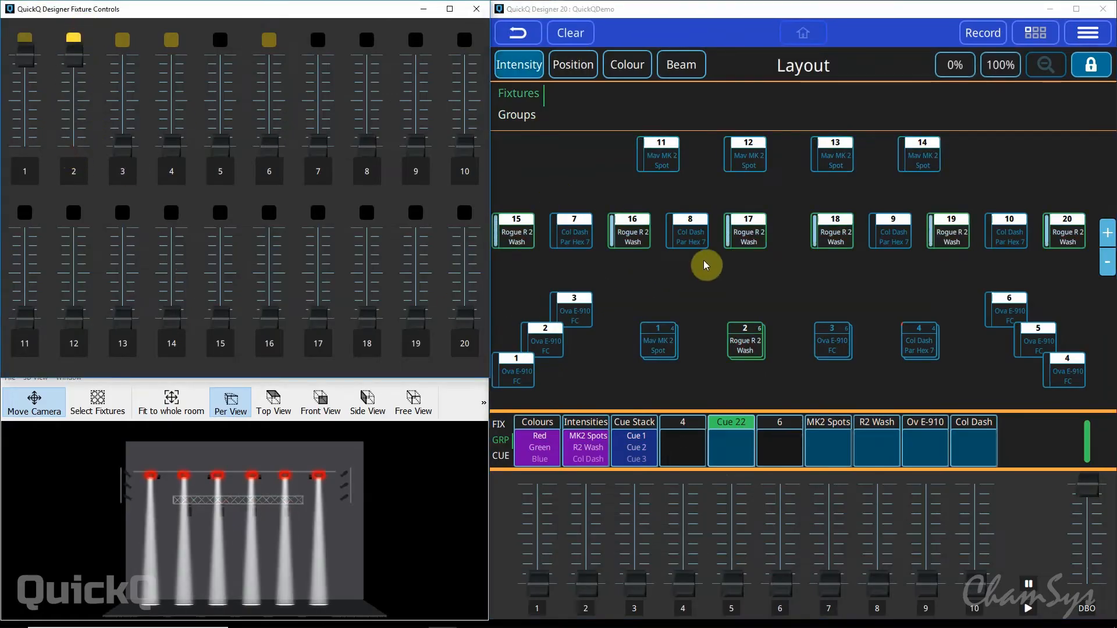
Record the Rogue R2 Wash and Ova E-910 looks as further steps on playback 5, forming Chase 22
click(982, 32)
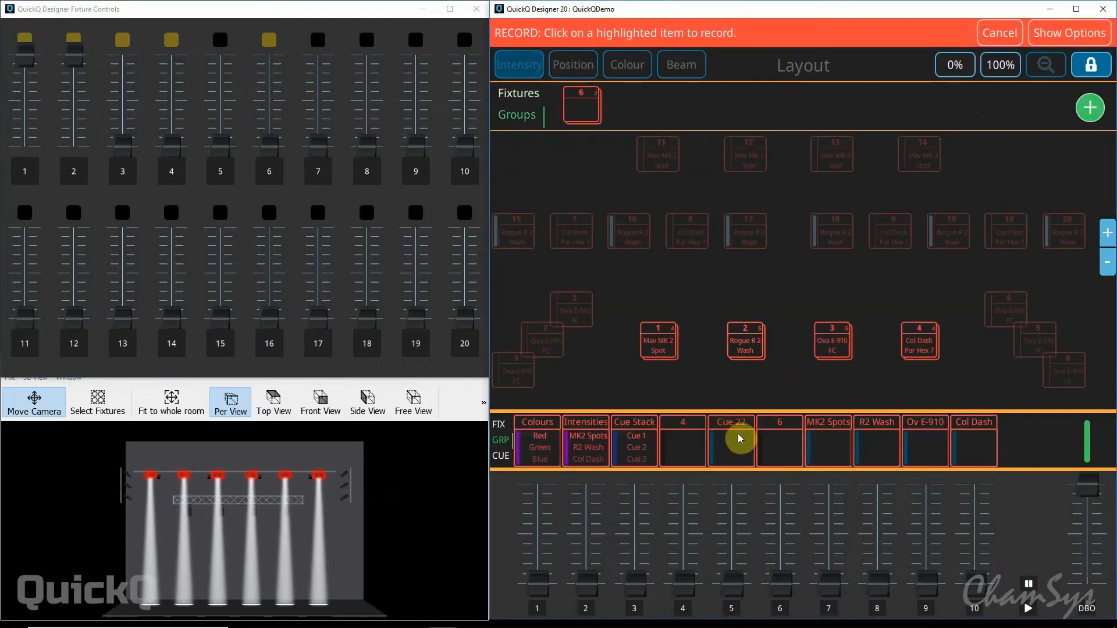
click(731, 446)
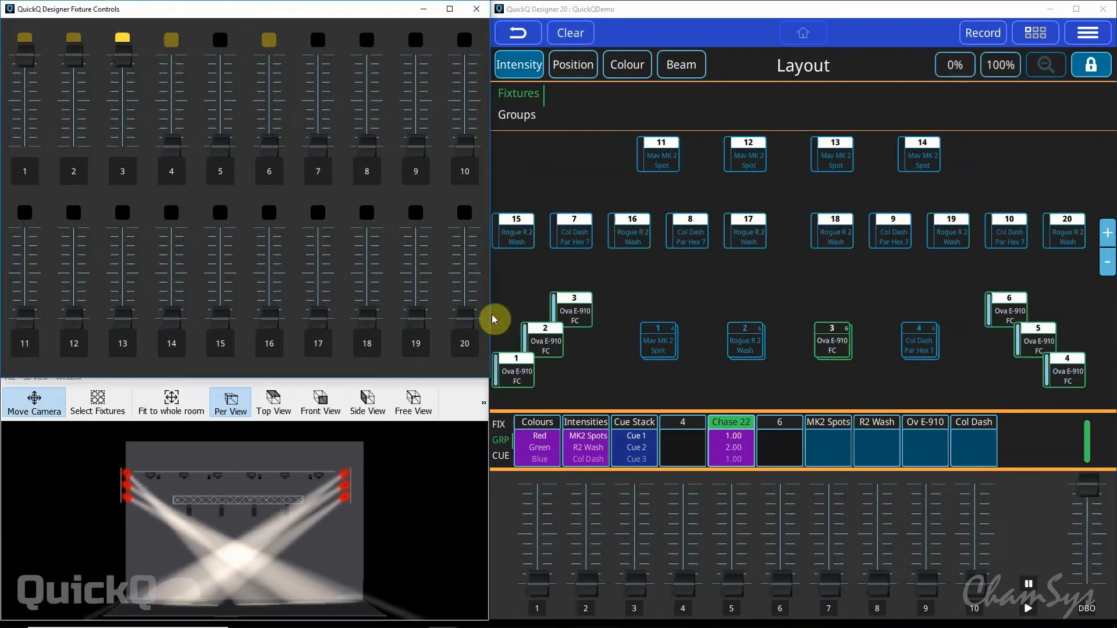
click(983, 32)
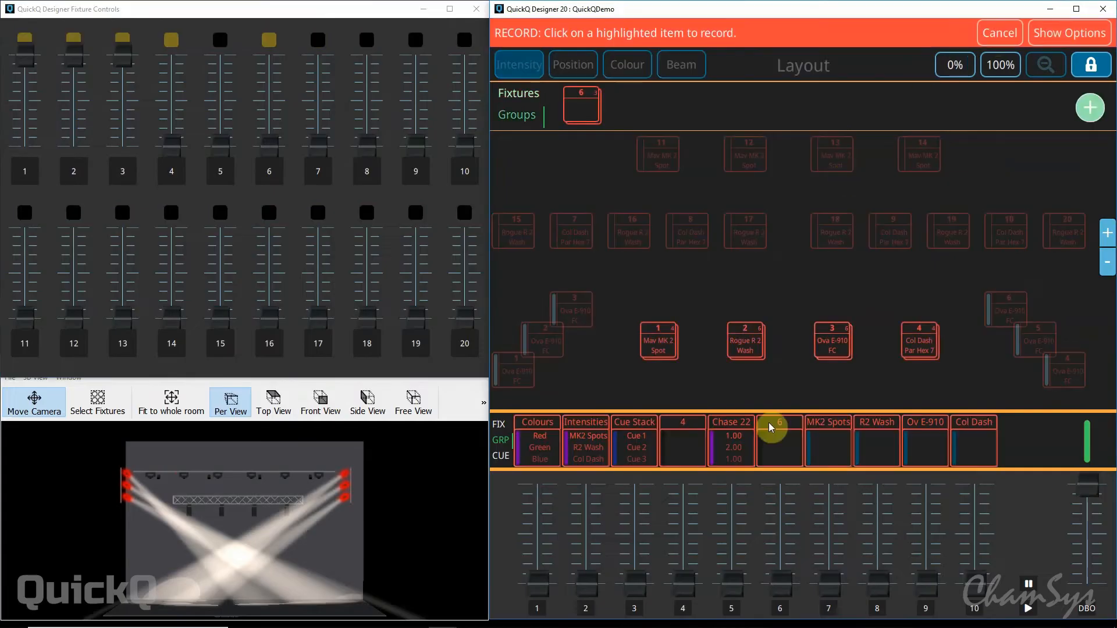
click(1000, 33)
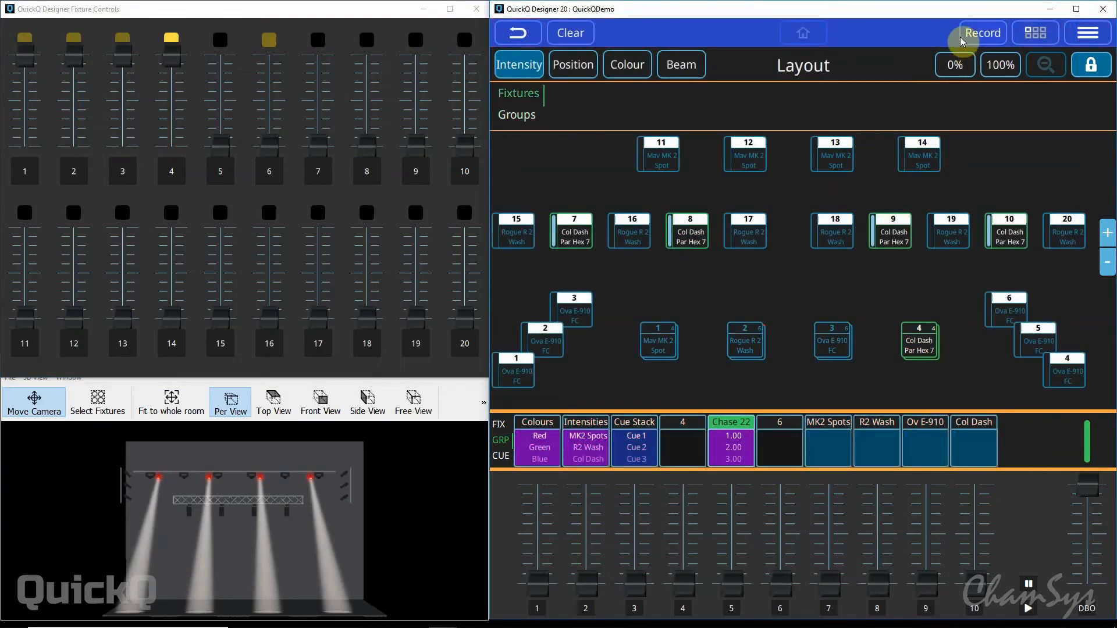
click(725, 450)
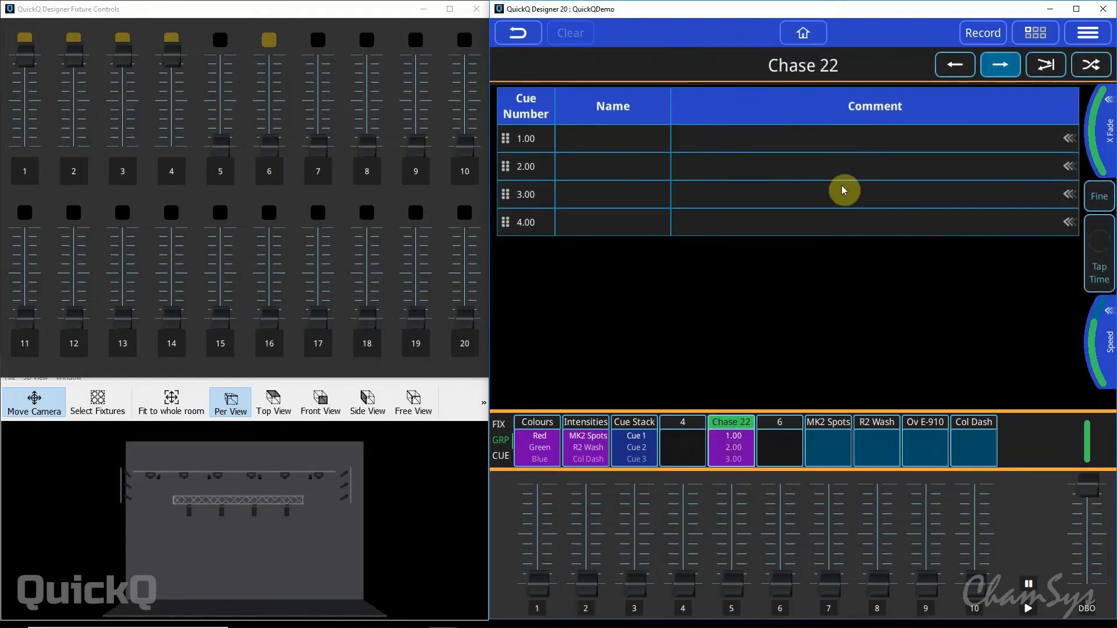
mouse_move(592, 305)
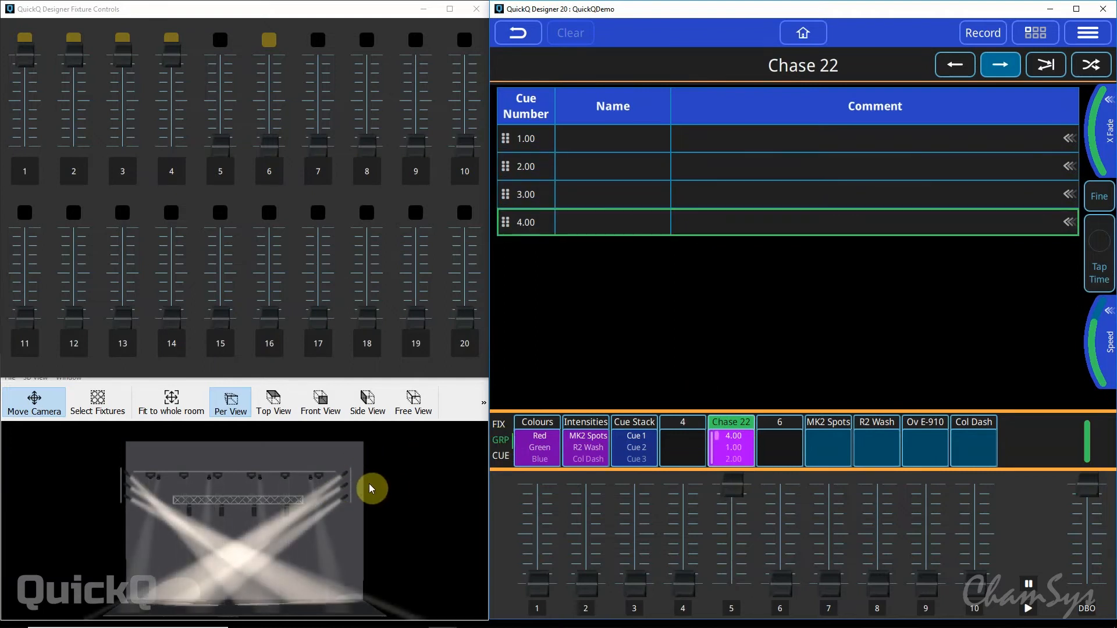
Record the Col Dash look as the fourth step and set Chase 22's crossfade and tap time
click(732, 447)
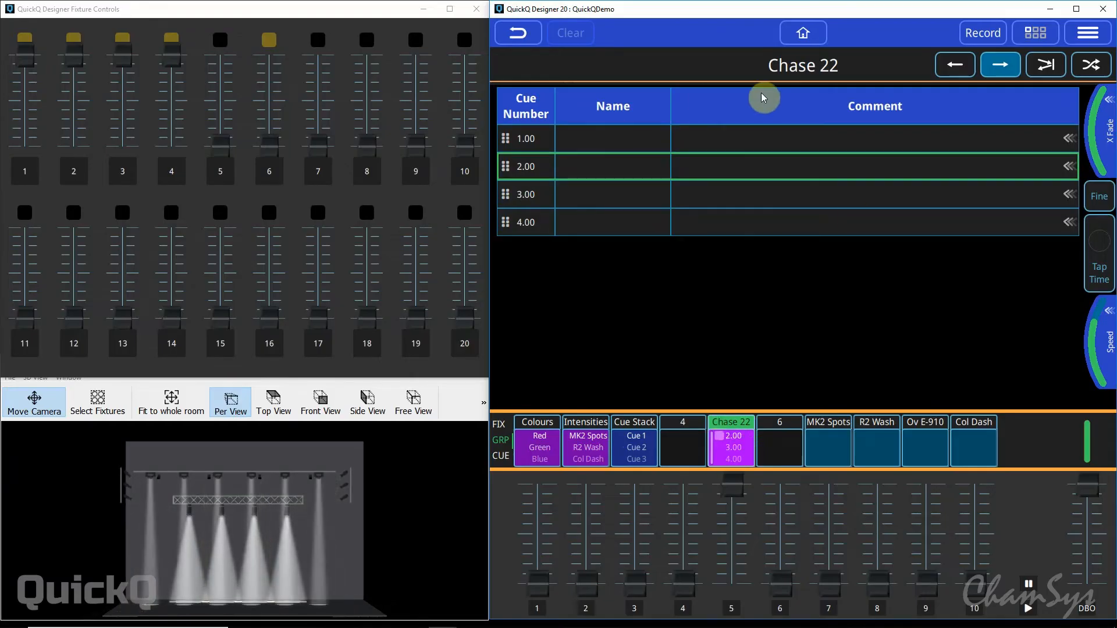
click(1000, 65)
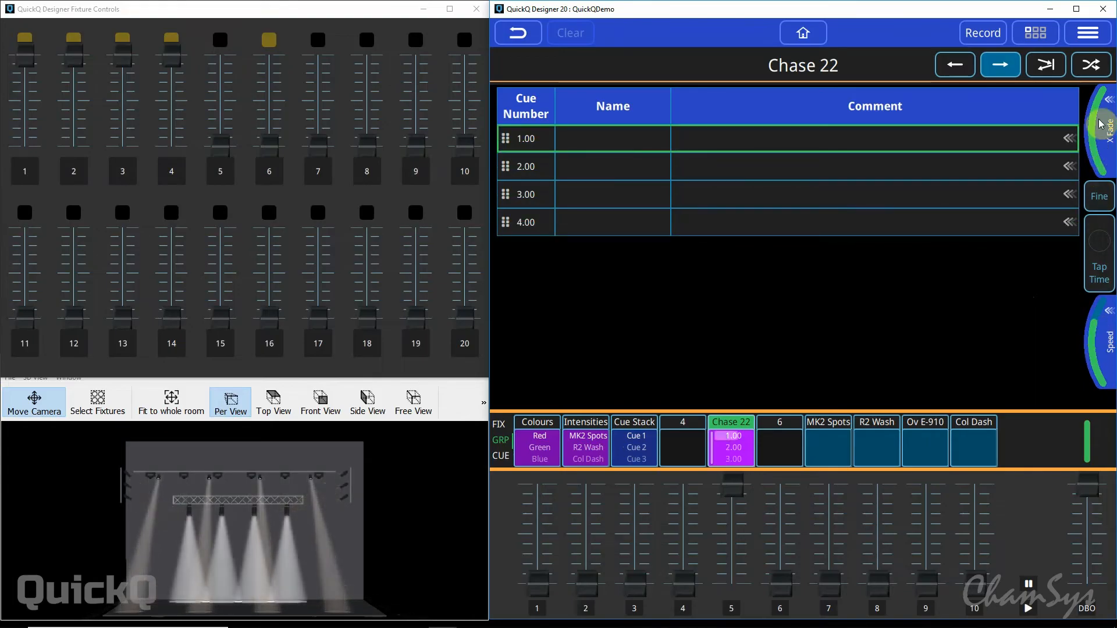
click(1000, 65)
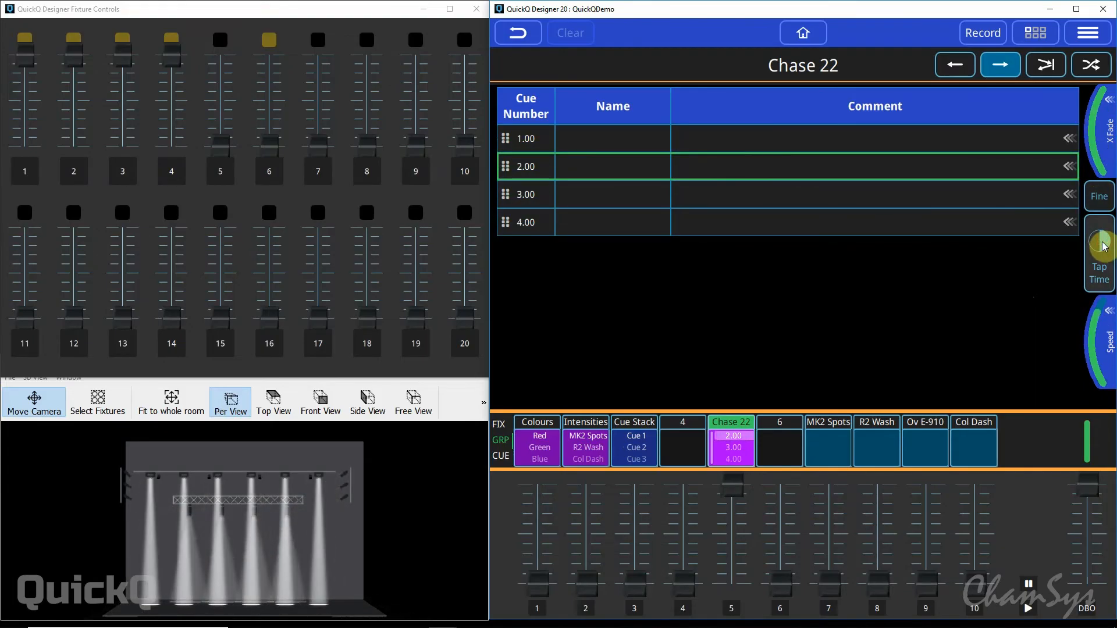
click(1000, 65)
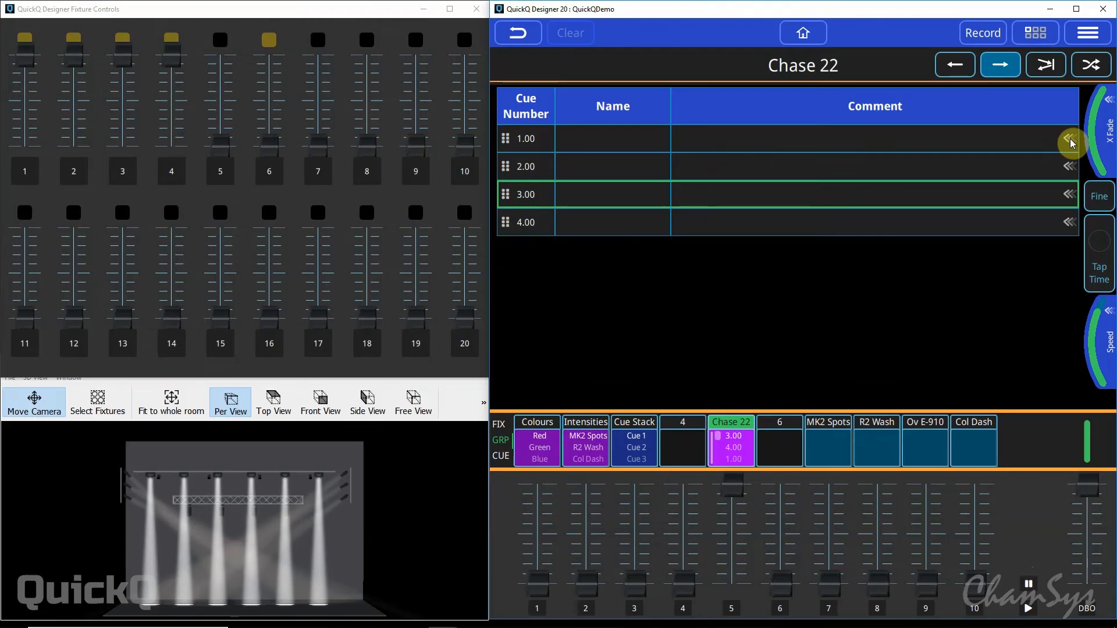
Jump Chase 22 to step 1, then set its direction to reverse, bounce and random order
click(1067, 141)
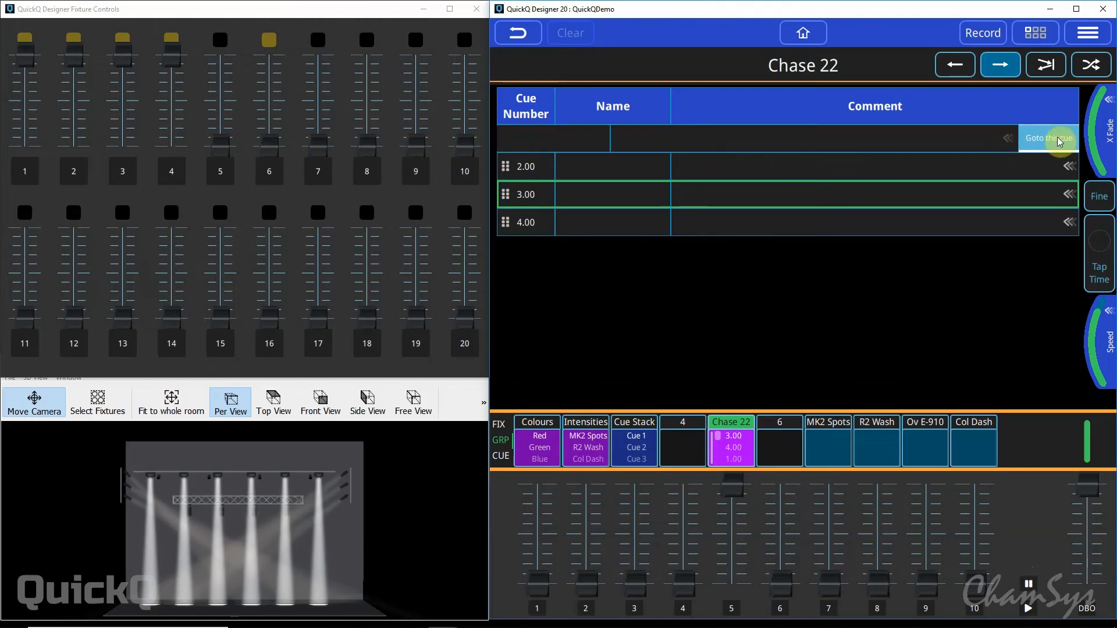
click(1047, 138)
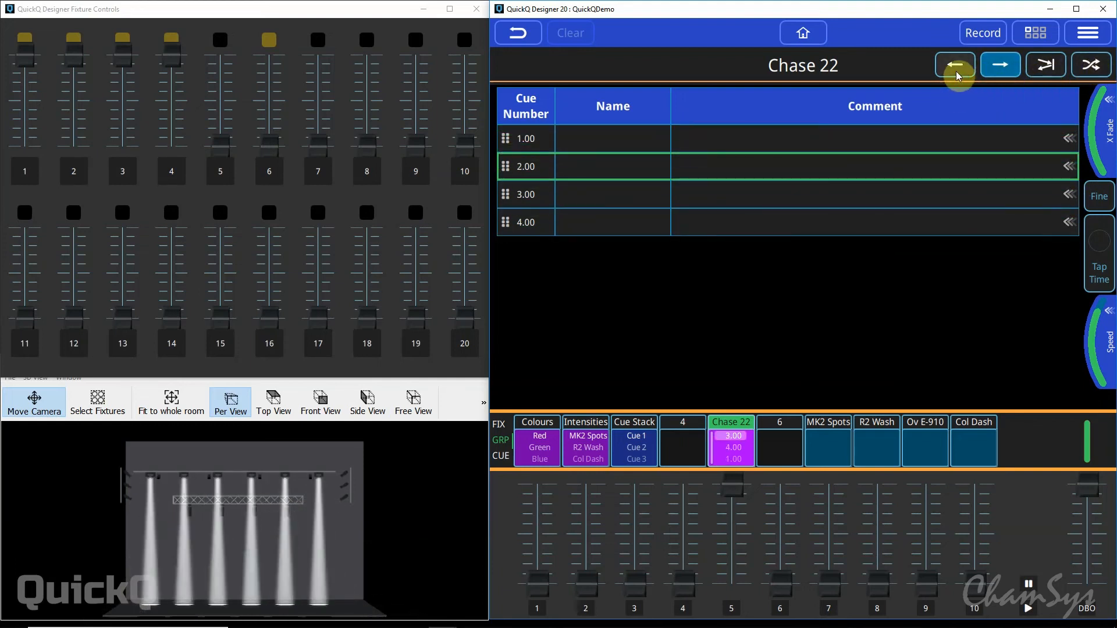
click(1045, 64)
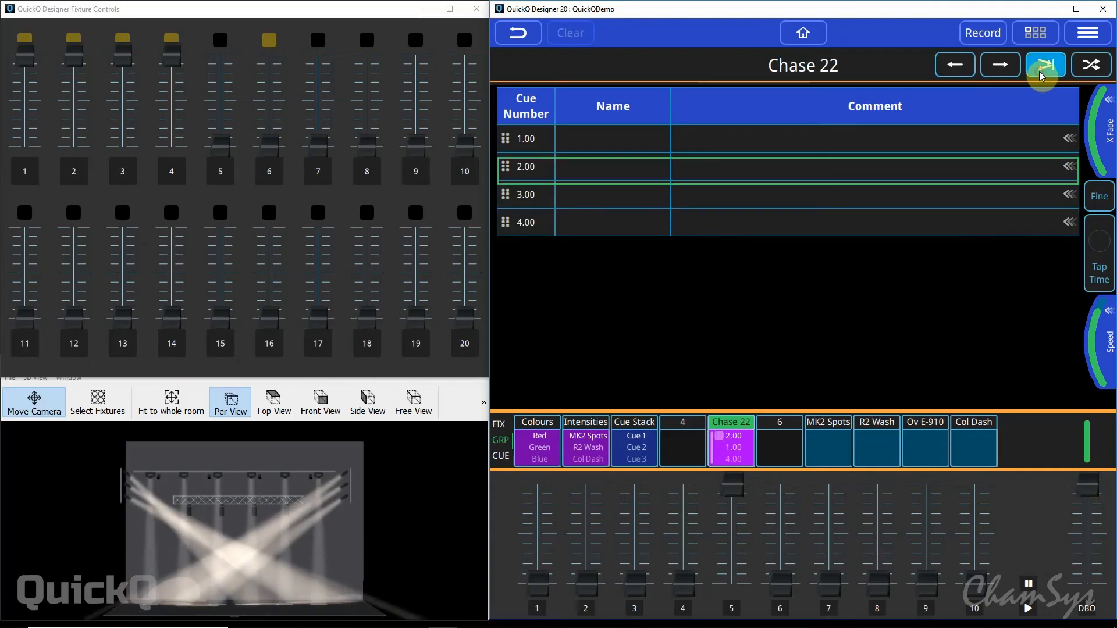
click(1088, 64)
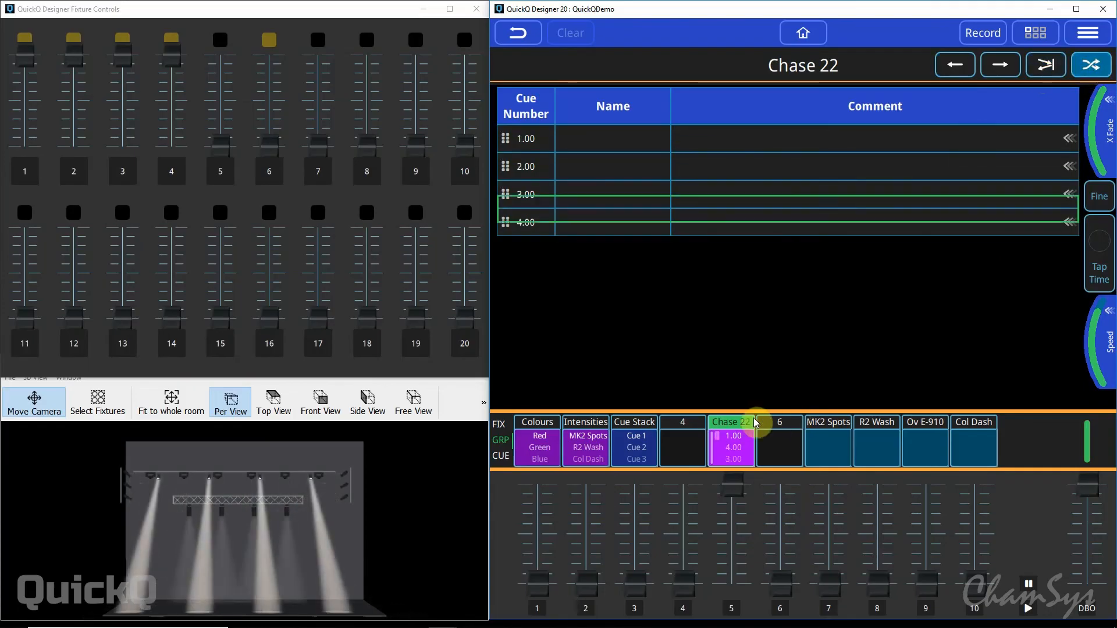
click(1090, 32)
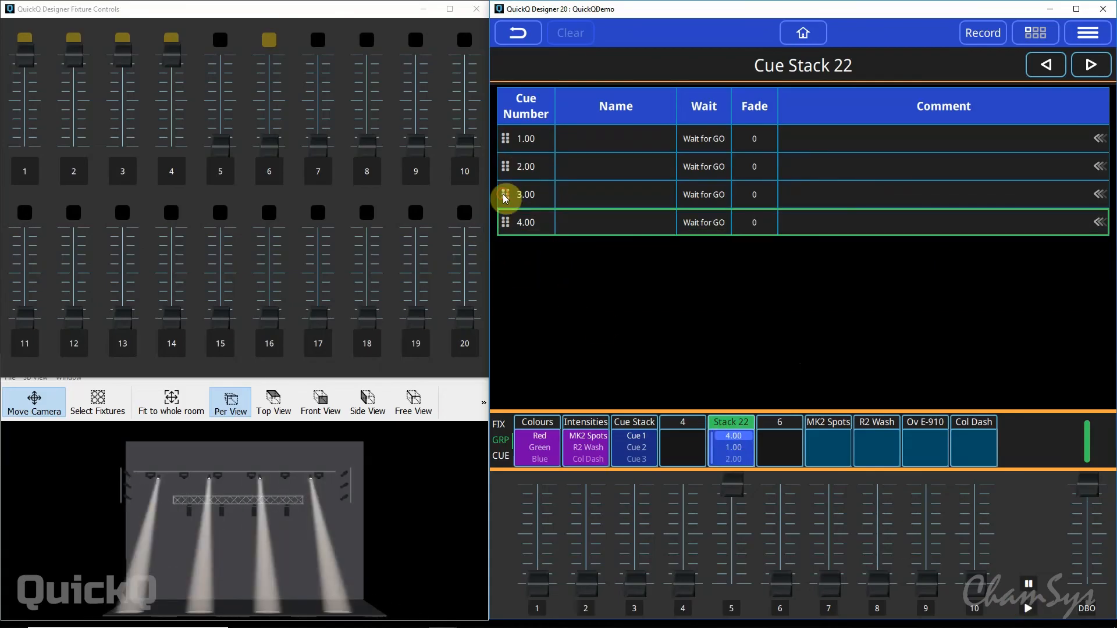
Move cue 3 between cues 1 and 2 in Cue Stack 22 and start renaming cue 1 as "cue 1"
drag(505, 194, 504, 146)
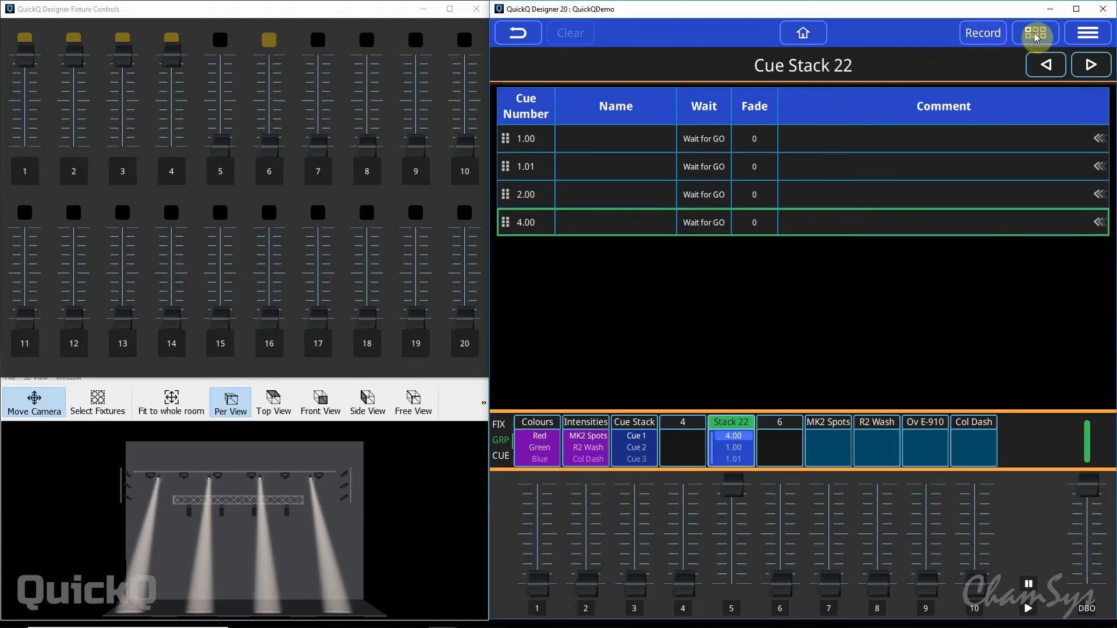
click(1034, 33)
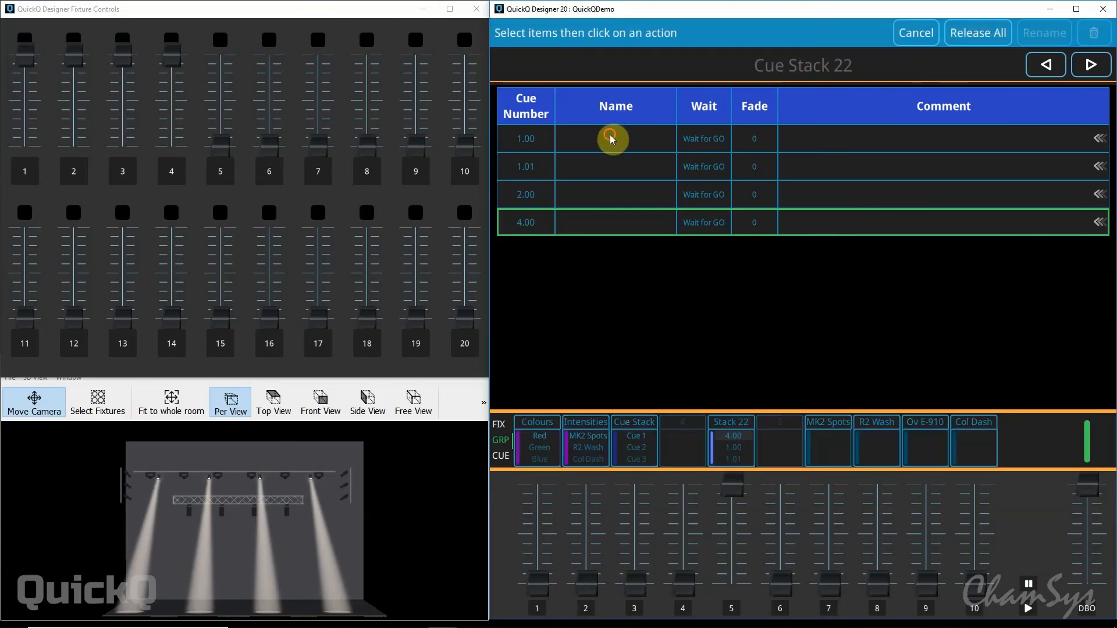
click(1044, 32)
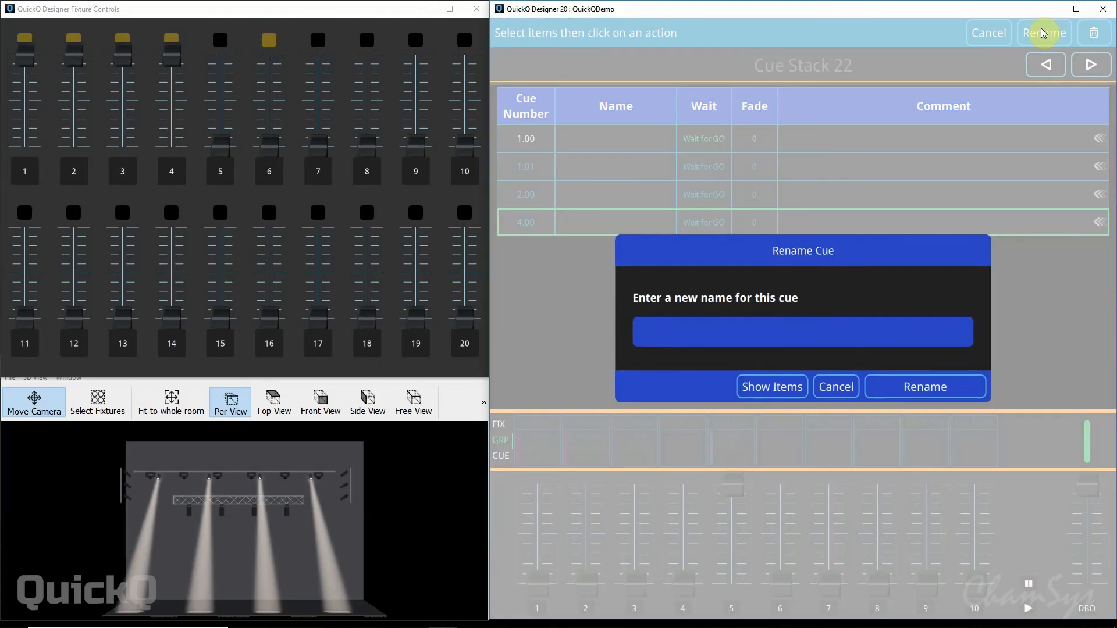
click(925, 387)
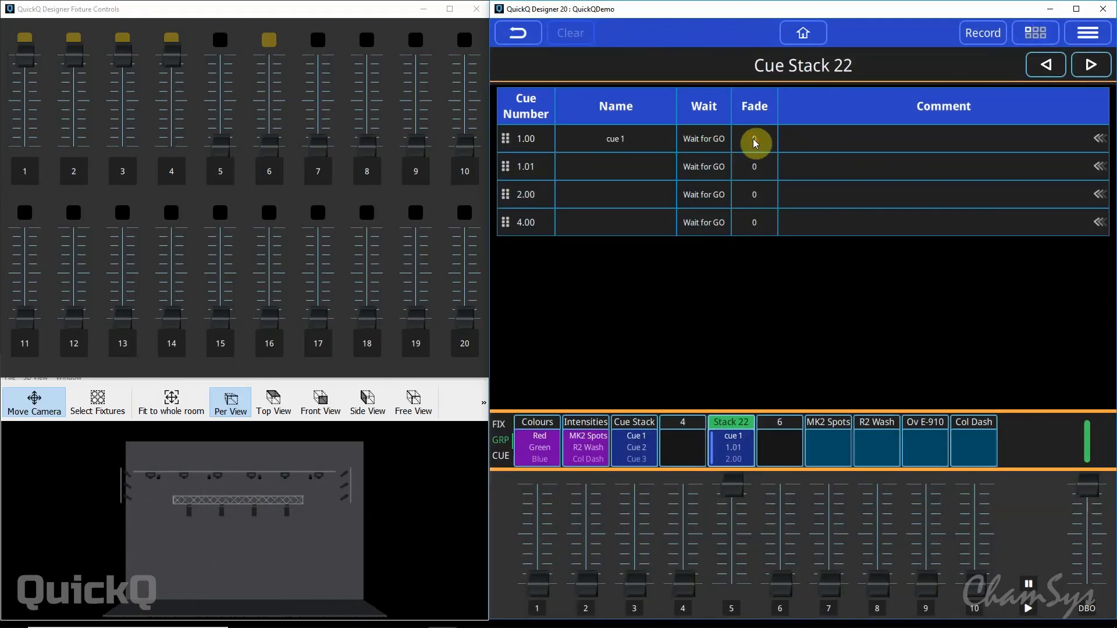
Set cue 1's Fade In Time to 3 and confirm its name "cue 1"
click(754, 141)
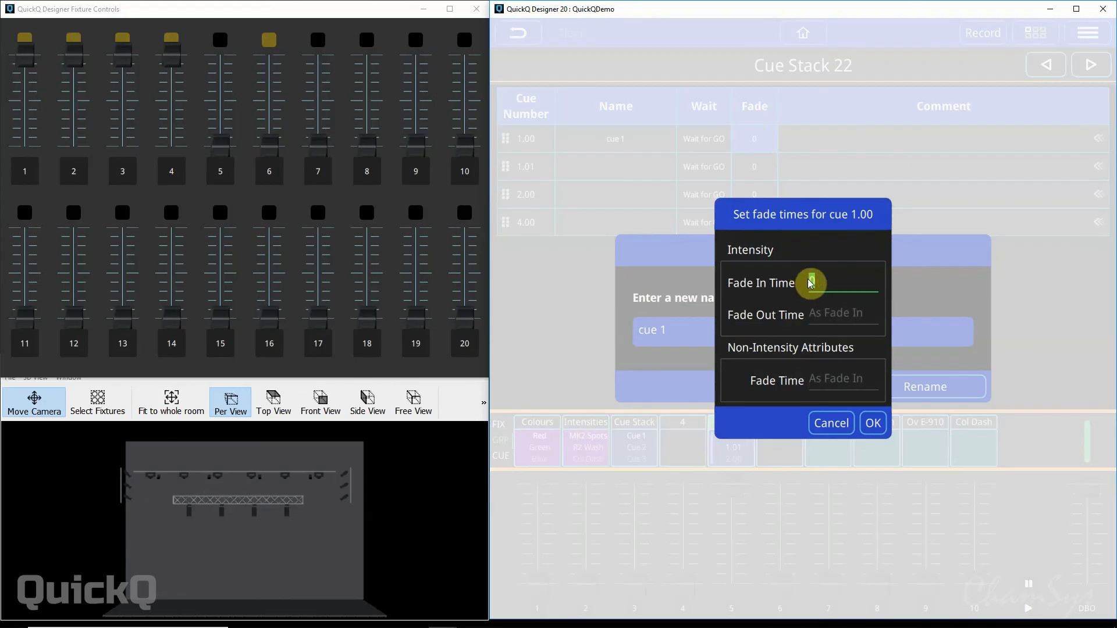
text(3)
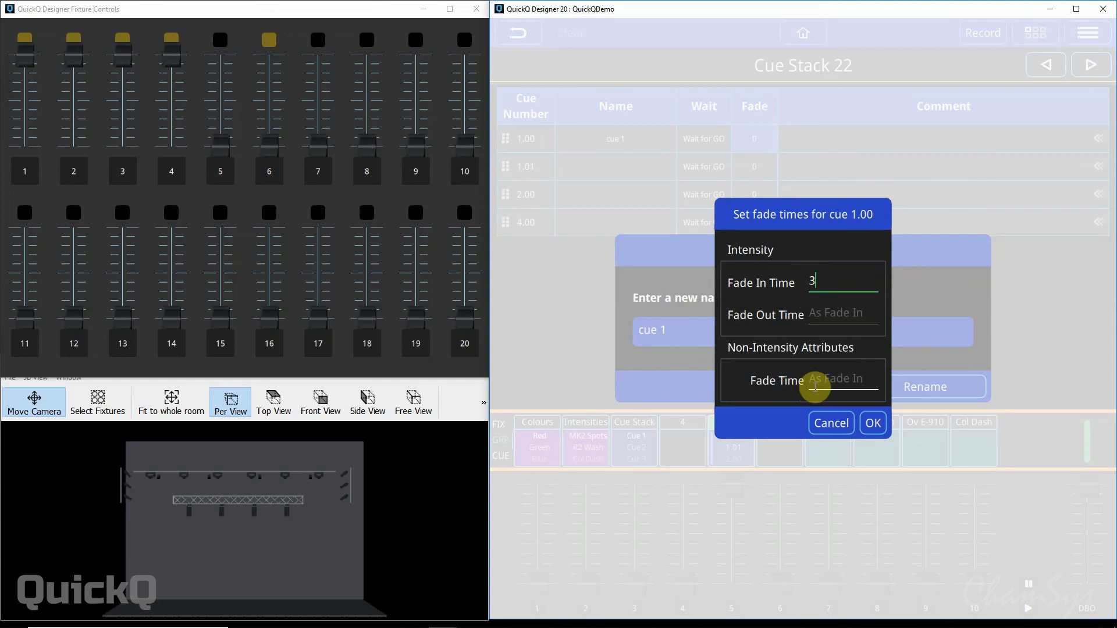
mouse_move(823, 363)
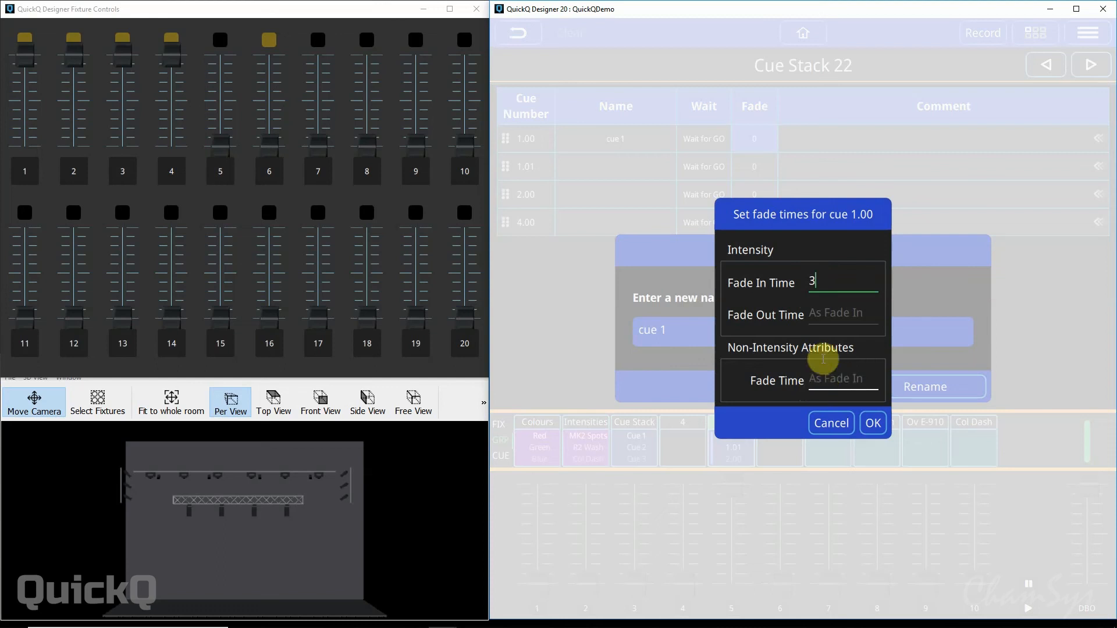
click(873, 423)
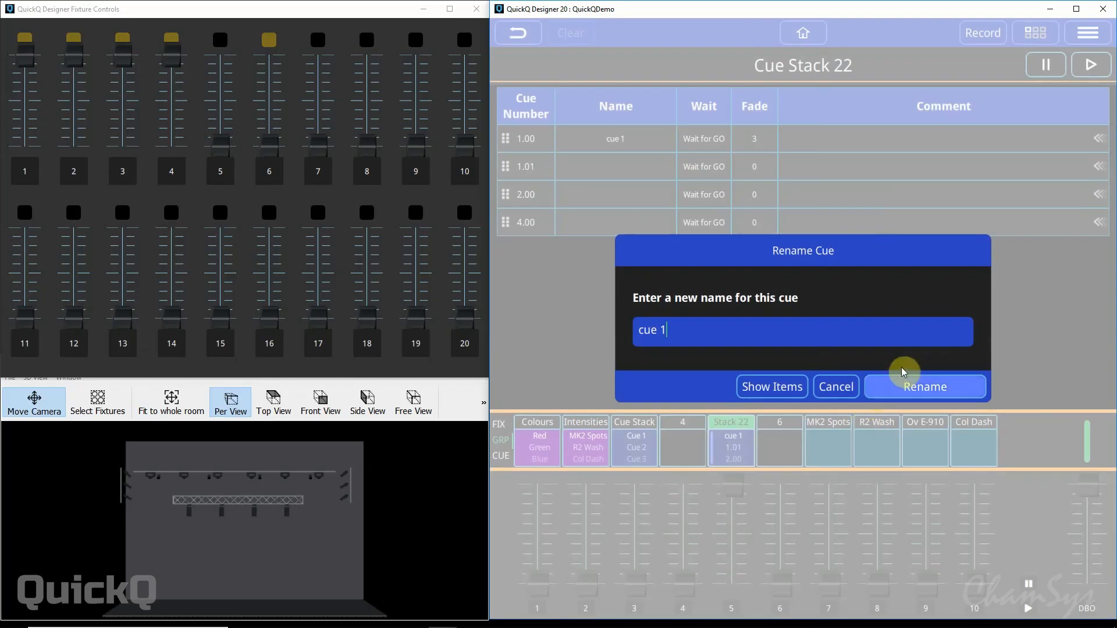
click(925, 387)
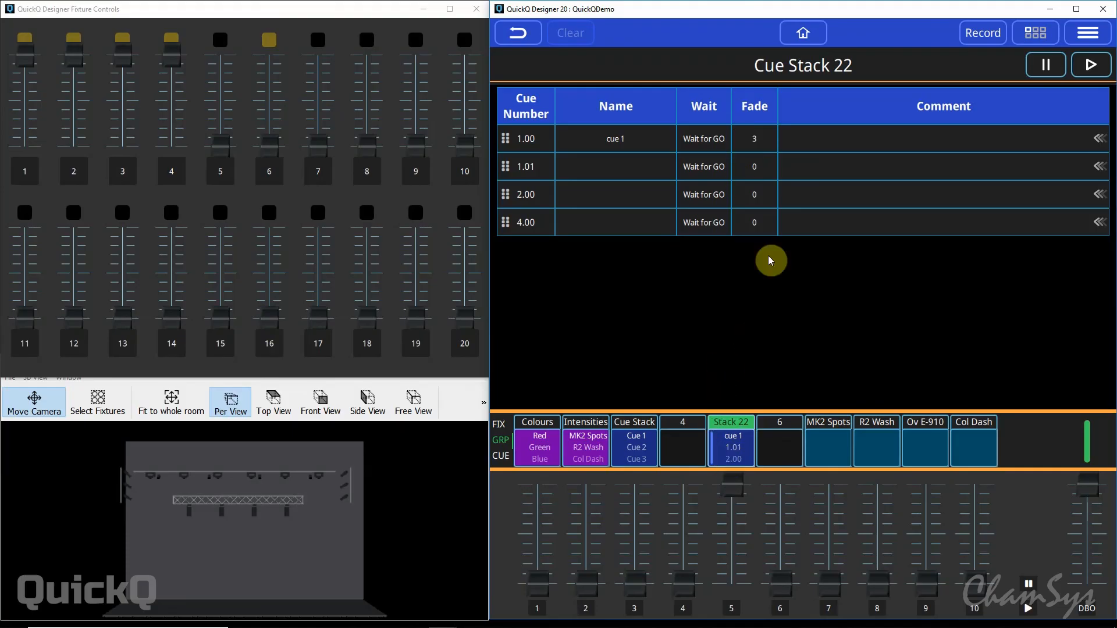
mouse_move(1047, 64)
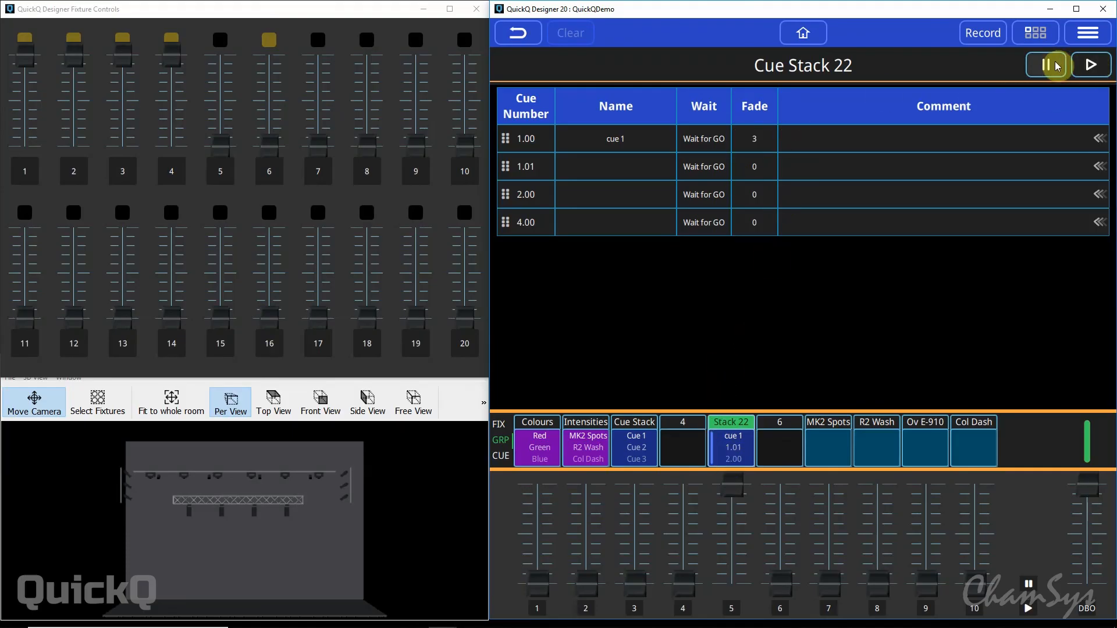